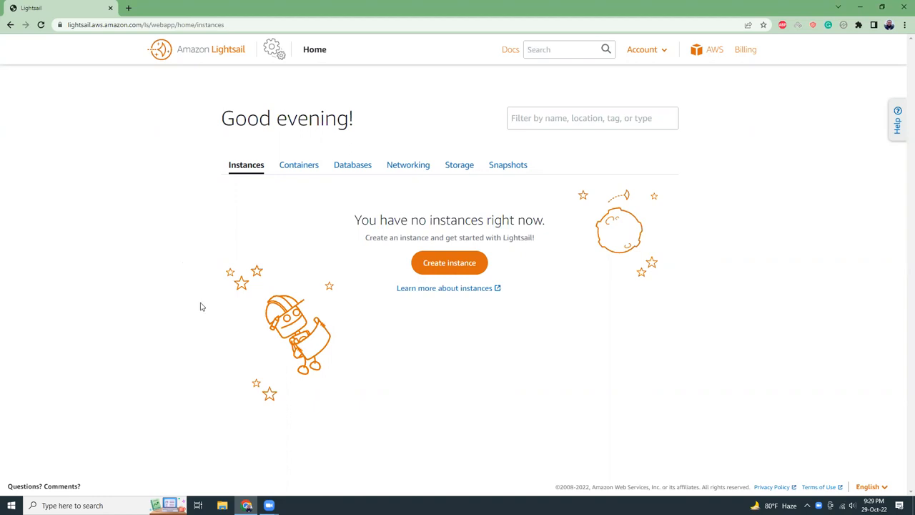
mouse_move(270, 415)
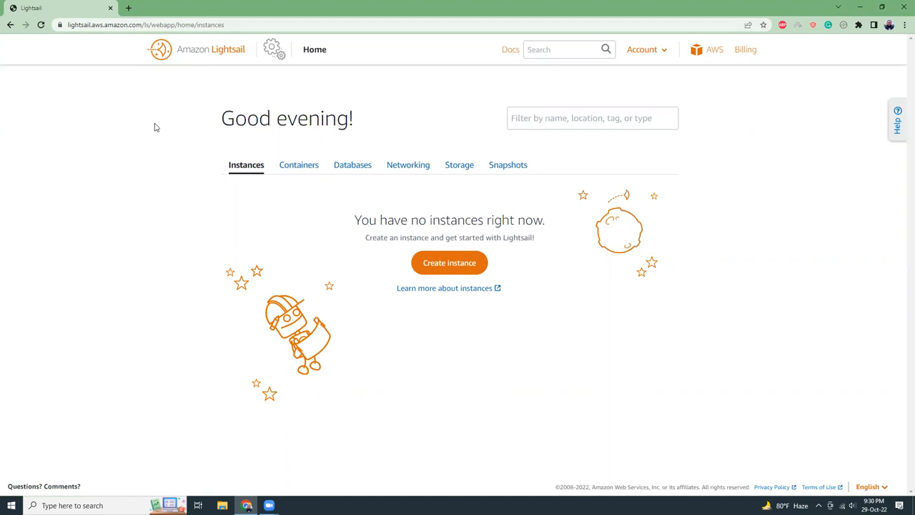
mouse_move(351, 303)
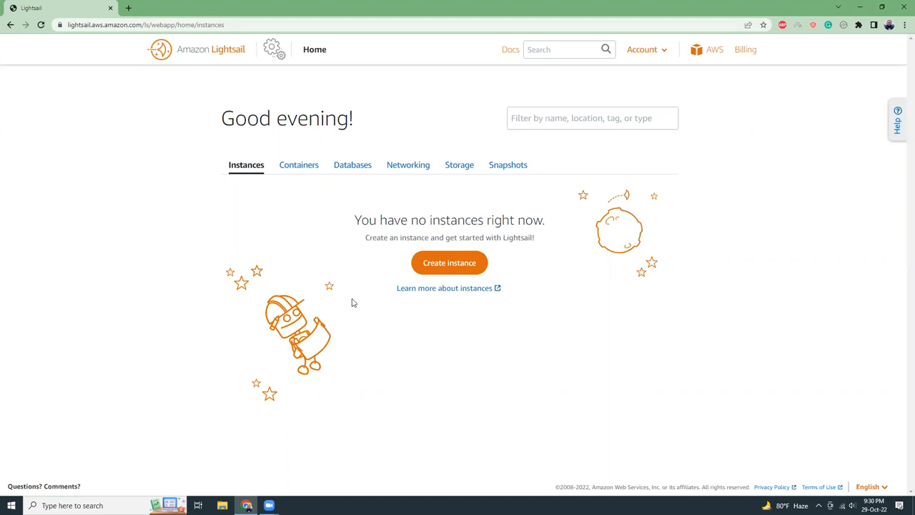
Step: Begin a new instance and change its region from Singapore to Mumbai (ap-south-1), Zone A
click(449, 262)
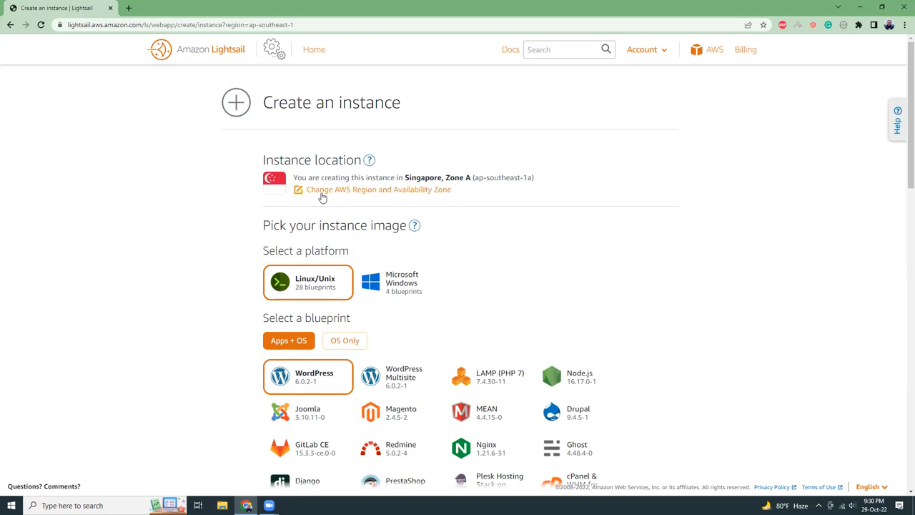
mouse_move(448, 177)
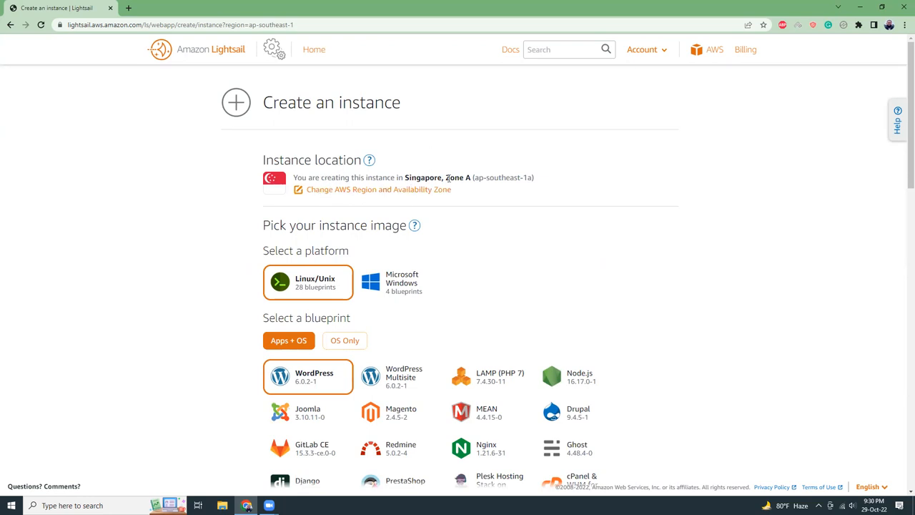
mouse_move(415, 177)
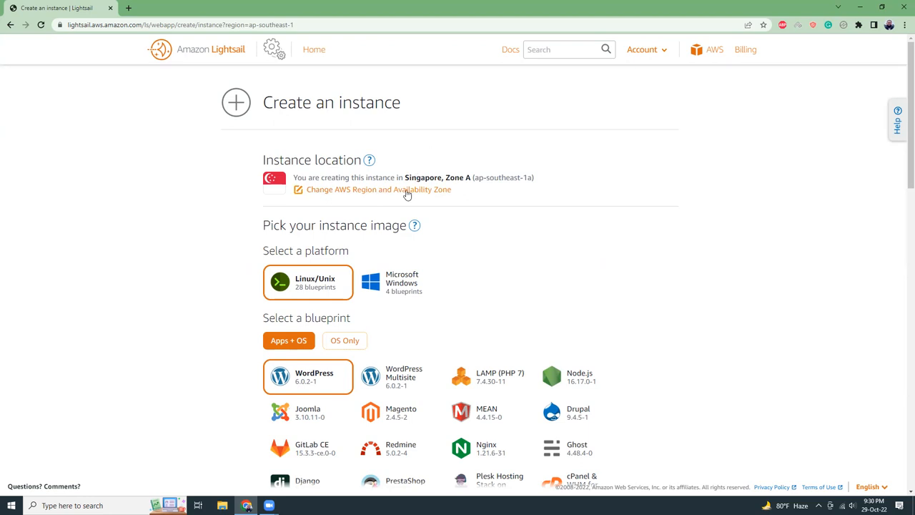
click(379, 189)
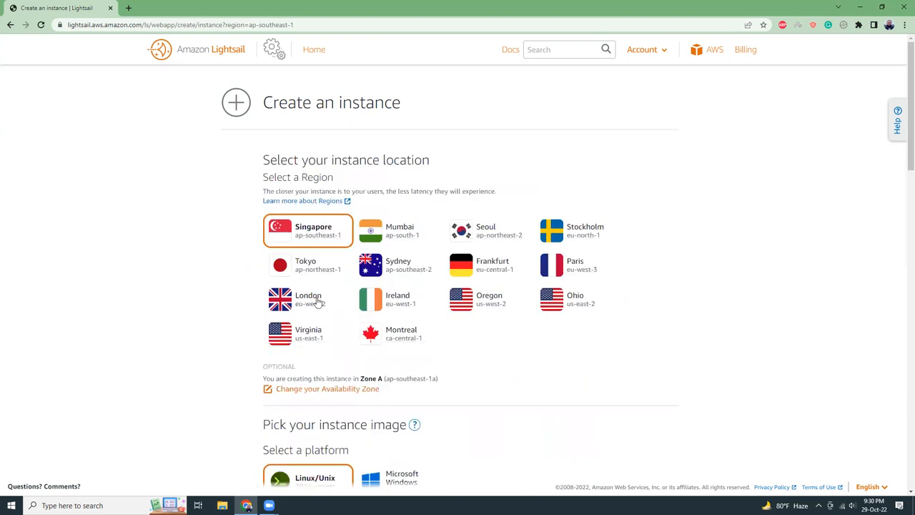
mouse_move(537, 296)
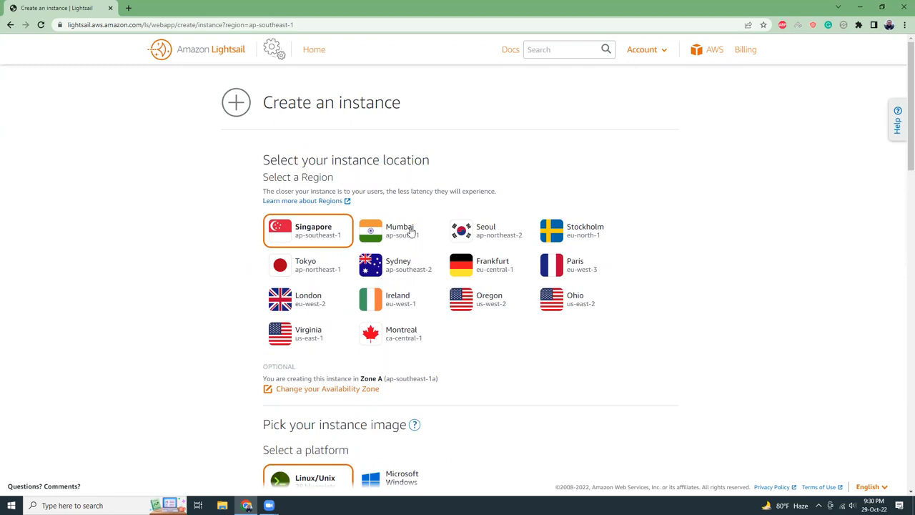
click(399, 230)
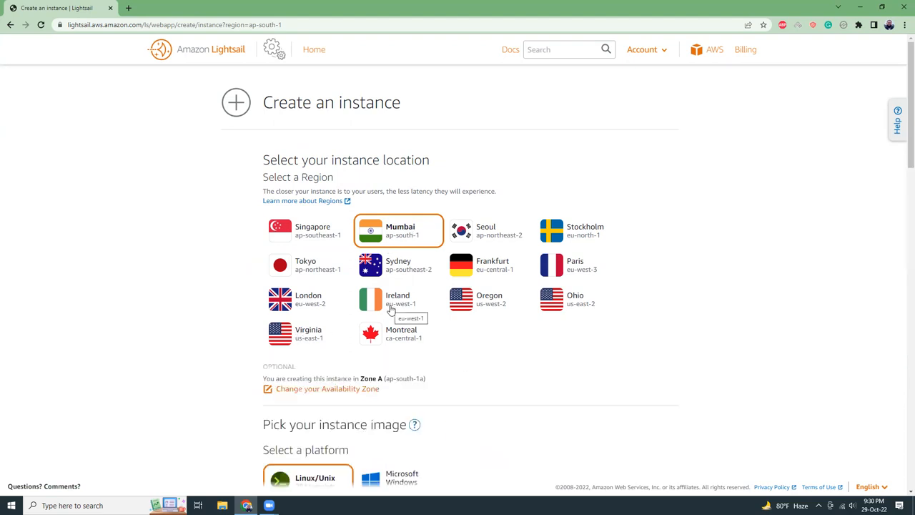
mouse_move(564, 277)
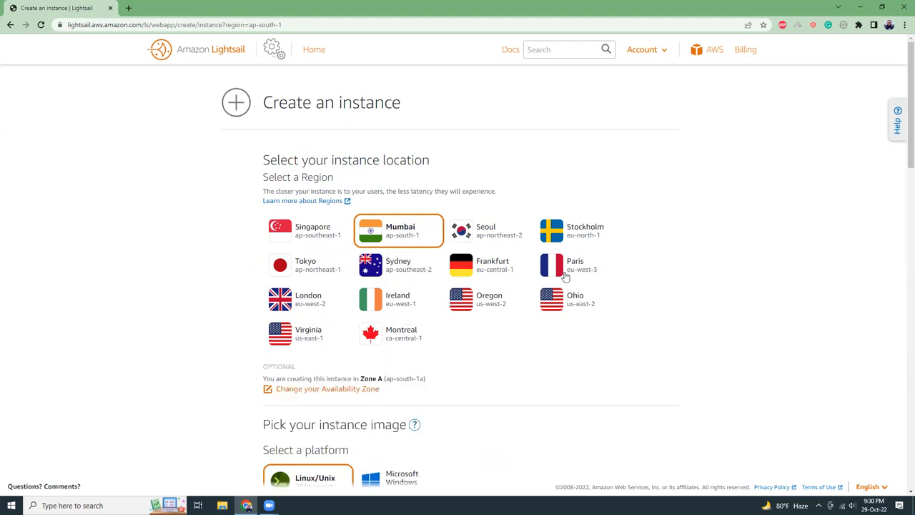
mouse_move(572, 246)
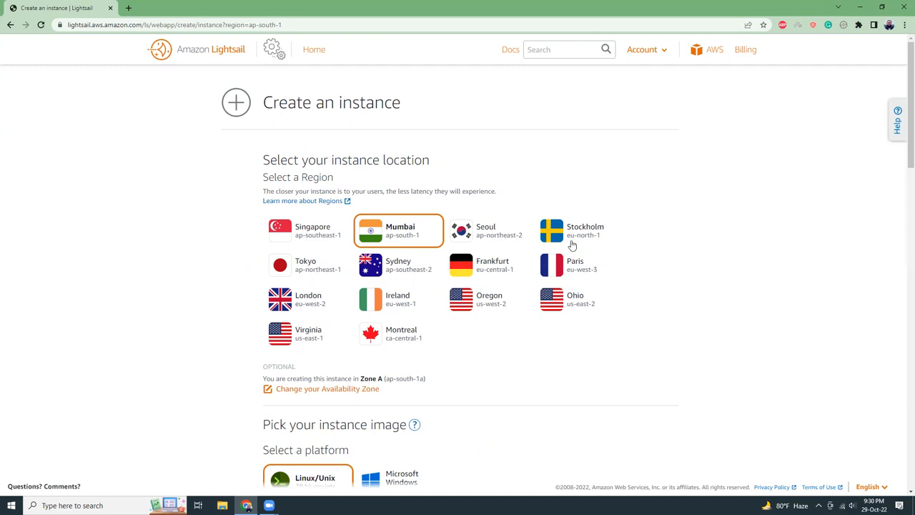
mouse_move(392, 273)
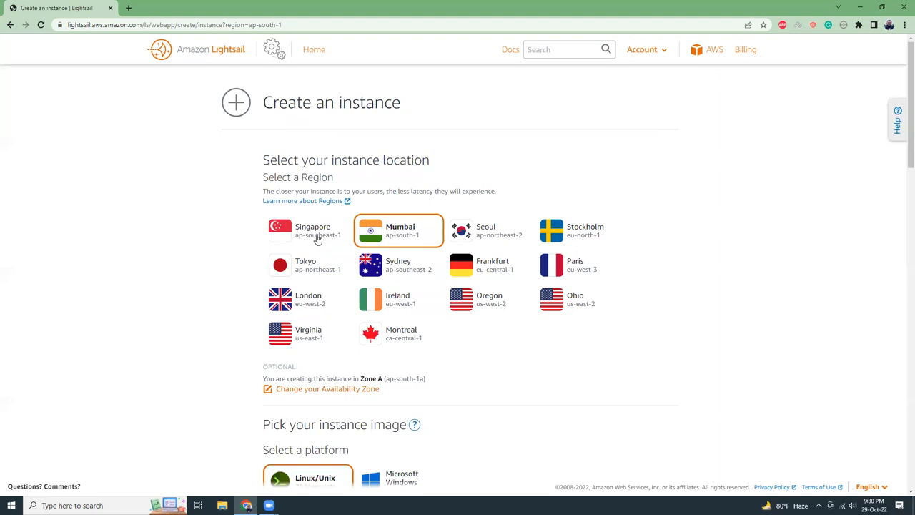
Step: Launch the Drupal-1 instance in Singapore on the $10 plan (2 GB RAM, 60 GB SSD)
click(308, 231)
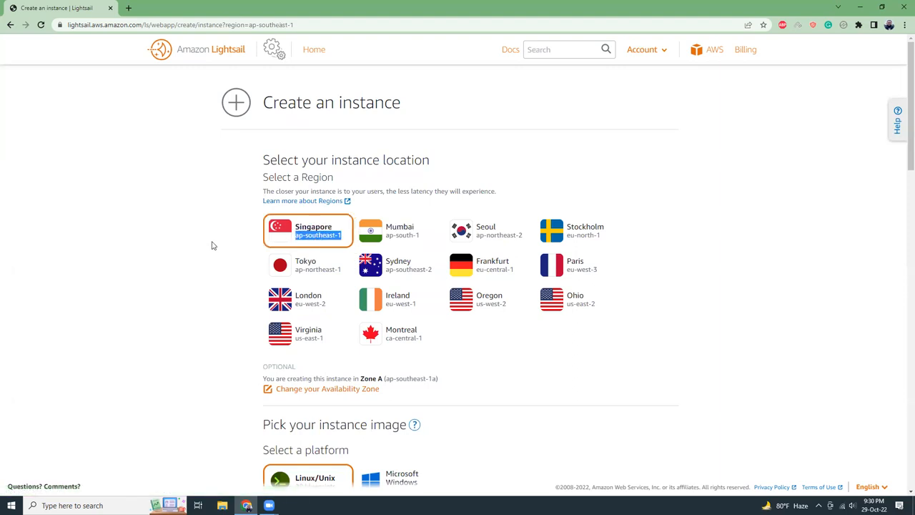
scroll(down, 3)
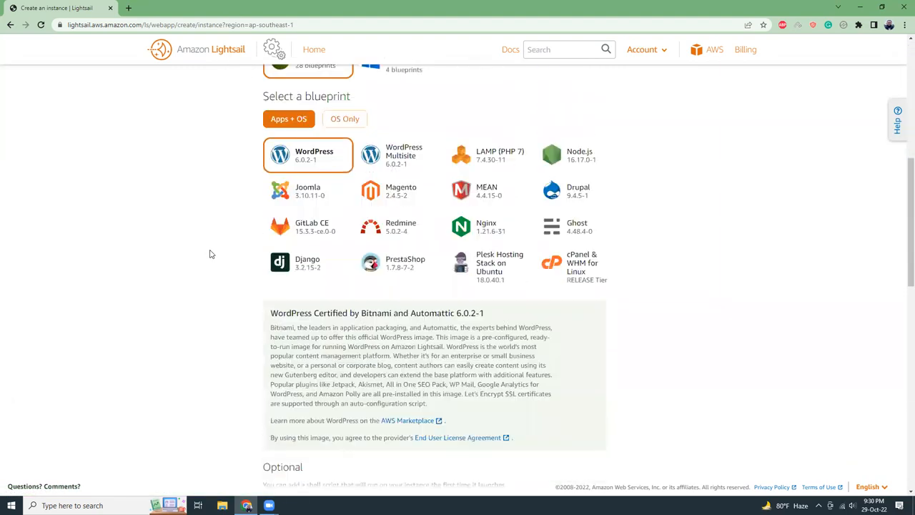
scroll(down, 3)
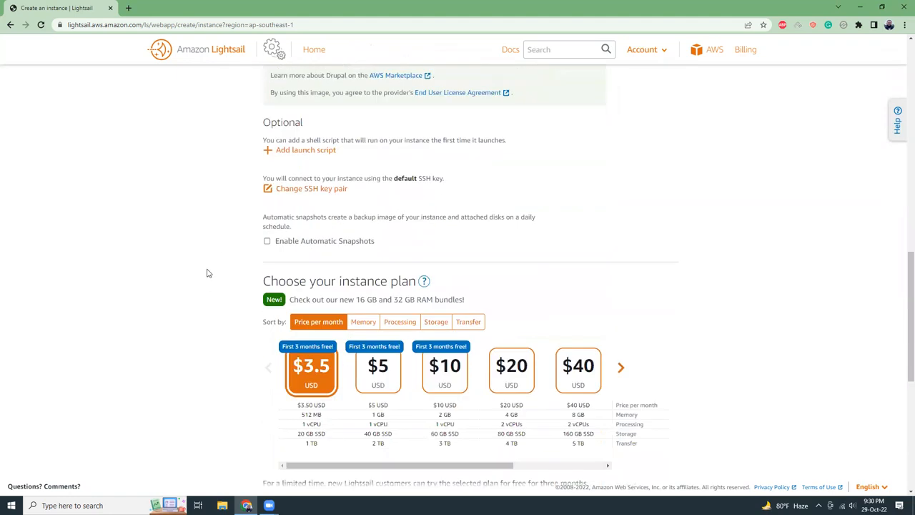
scroll(down, 3)
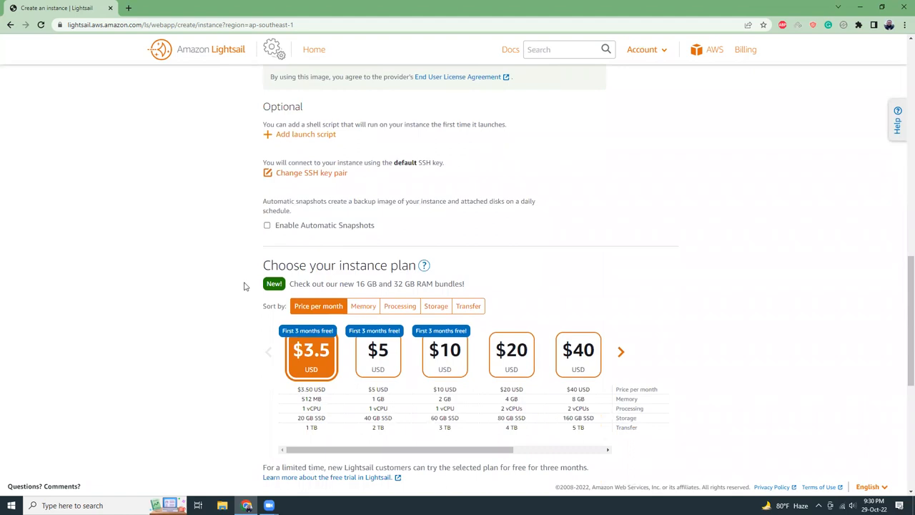
scroll(down, 3)
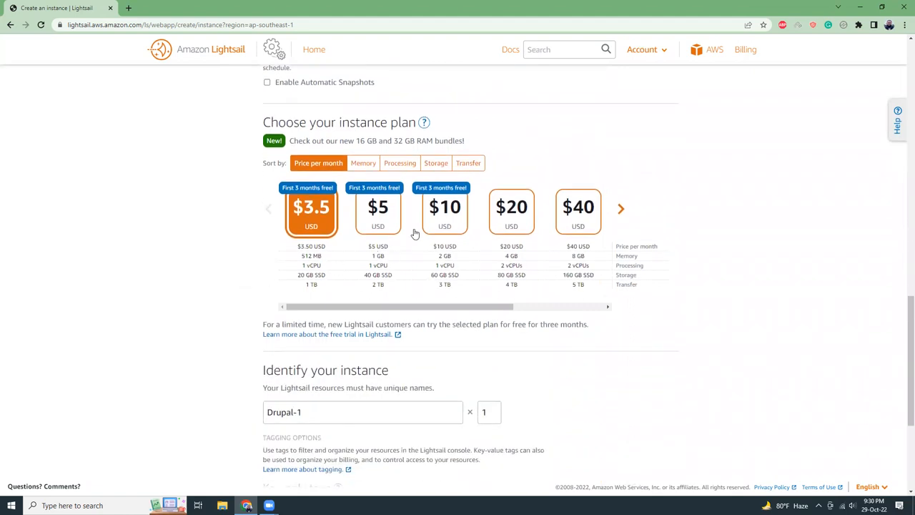
click(444, 208)
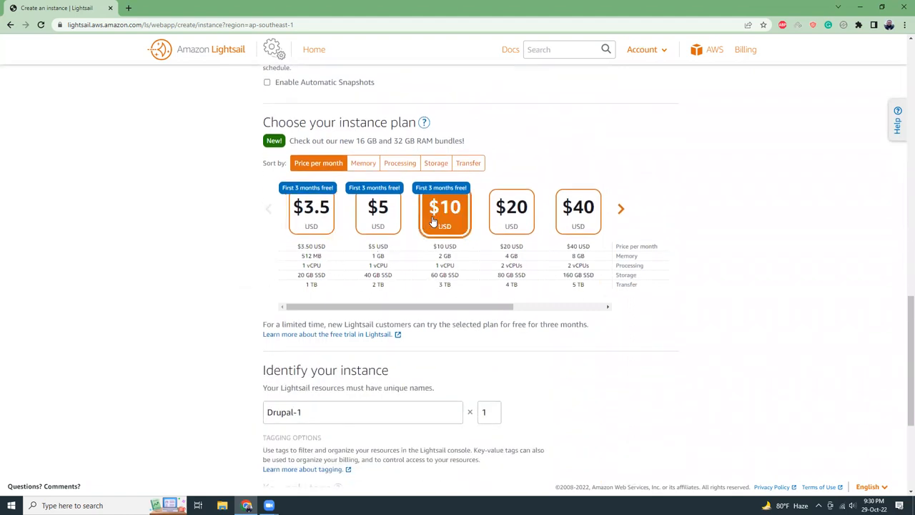
click(444, 207)
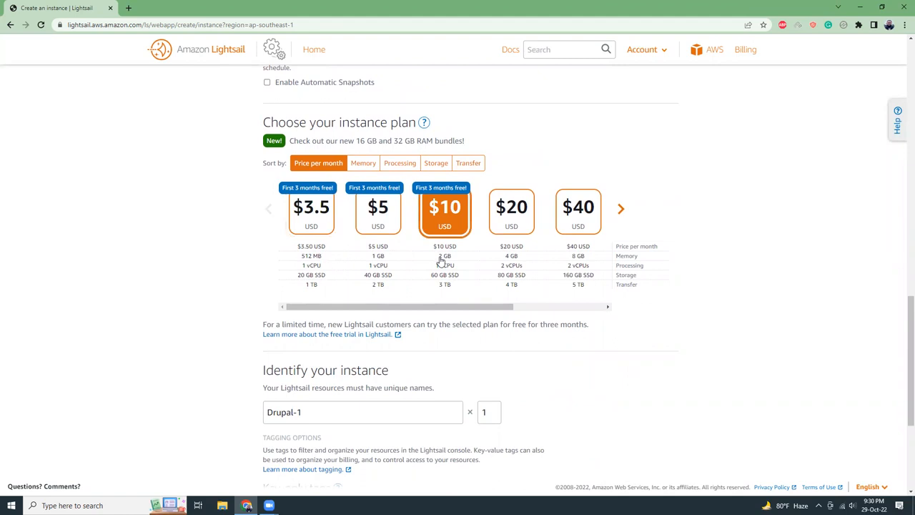
mouse_move(439, 289)
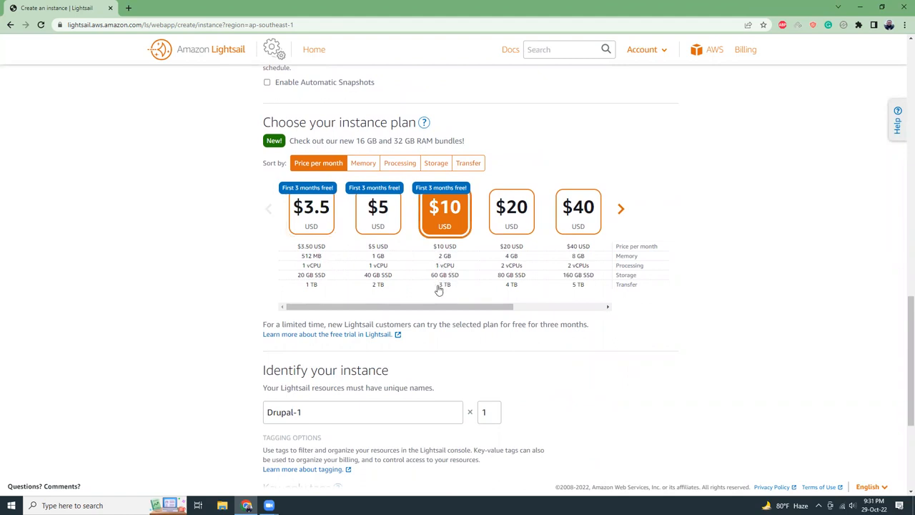
mouse_move(281, 285)
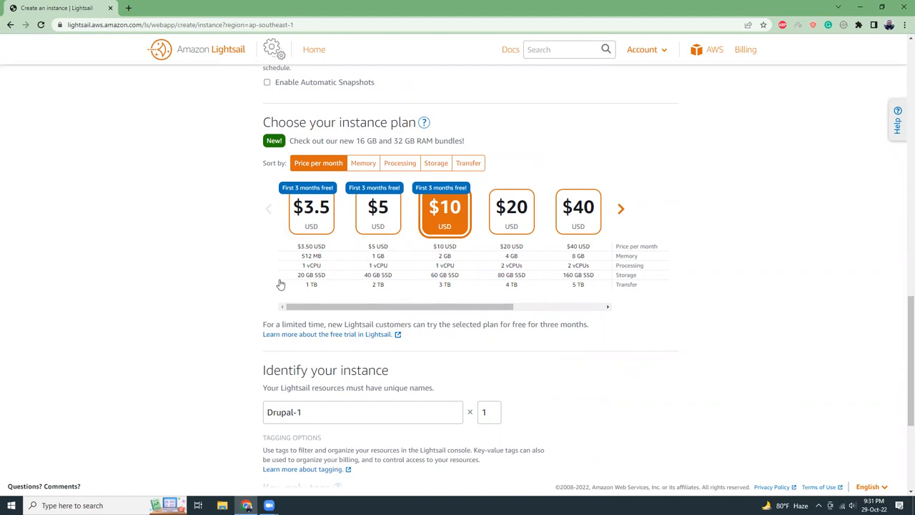
mouse_move(239, 280)
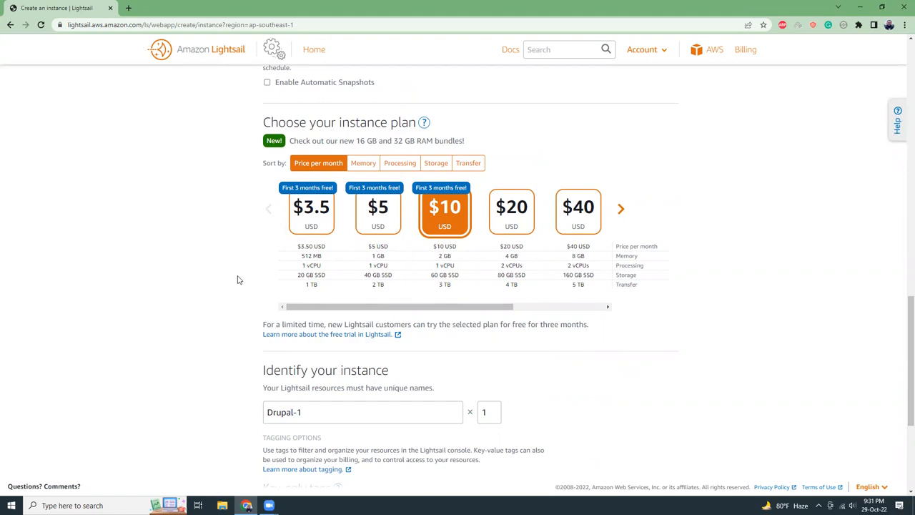
scroll(down, 3)
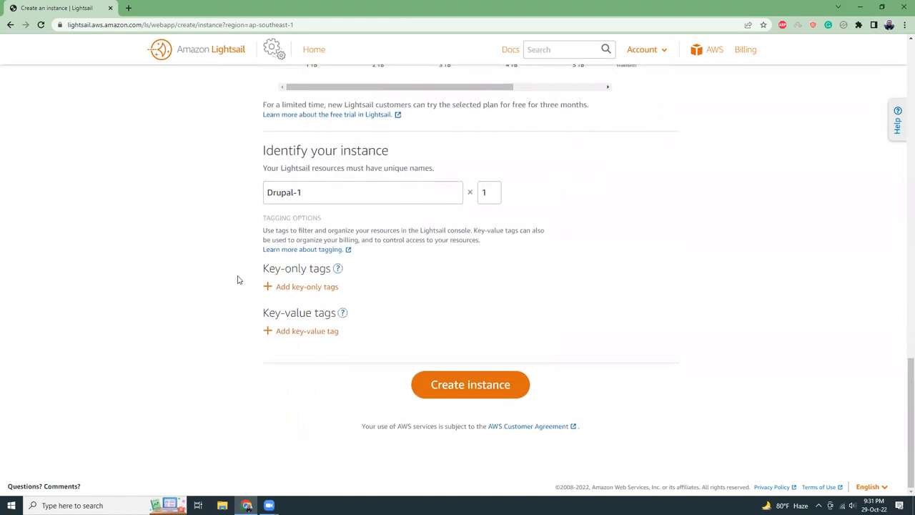
click(470, 384)
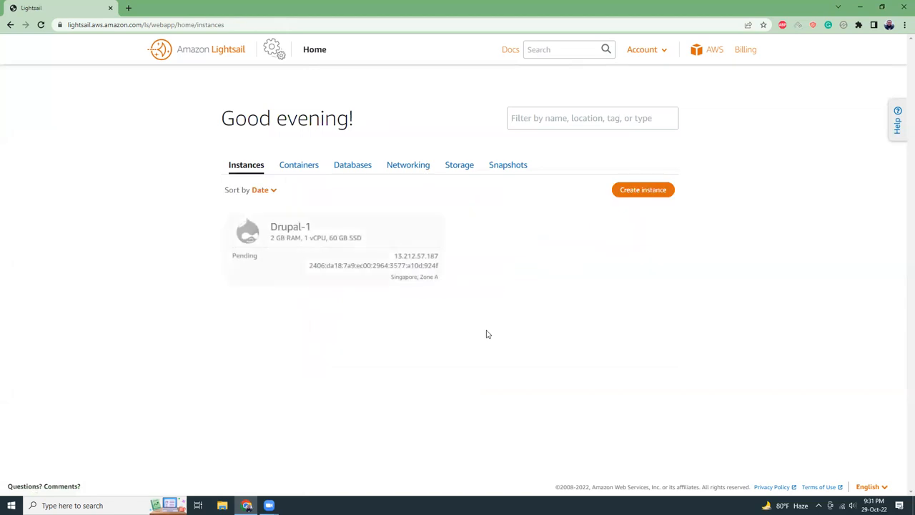
mouse_move(357, 292)
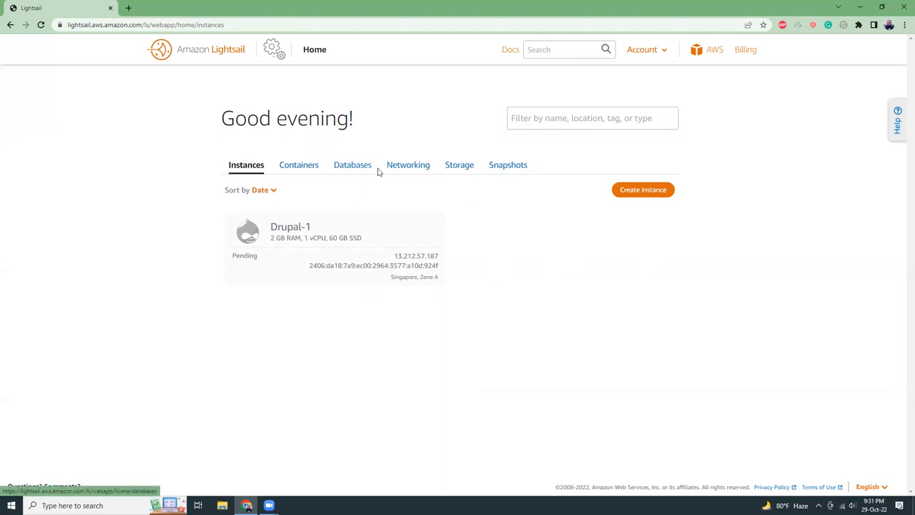
Step: Create static IP StaticIp-1, copy its address 18.140.125.216, and return to the home page
click(408, 164)
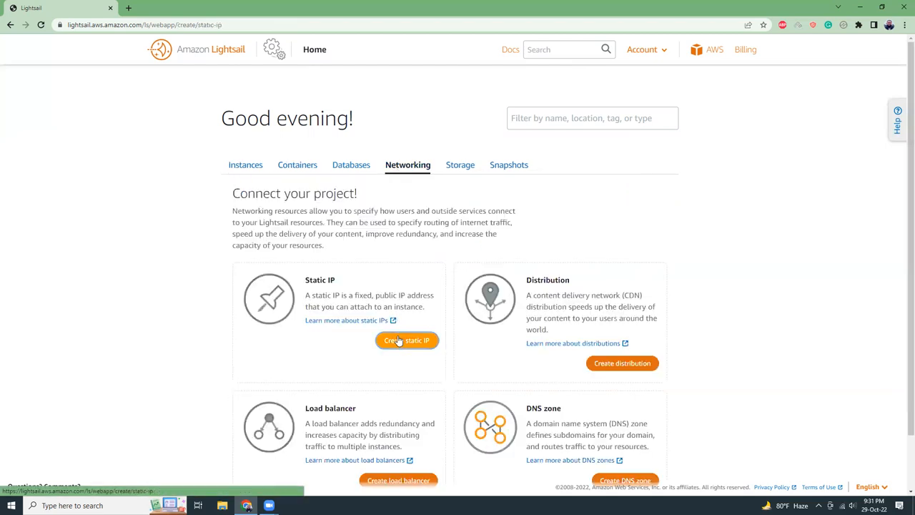
click(407, 339)
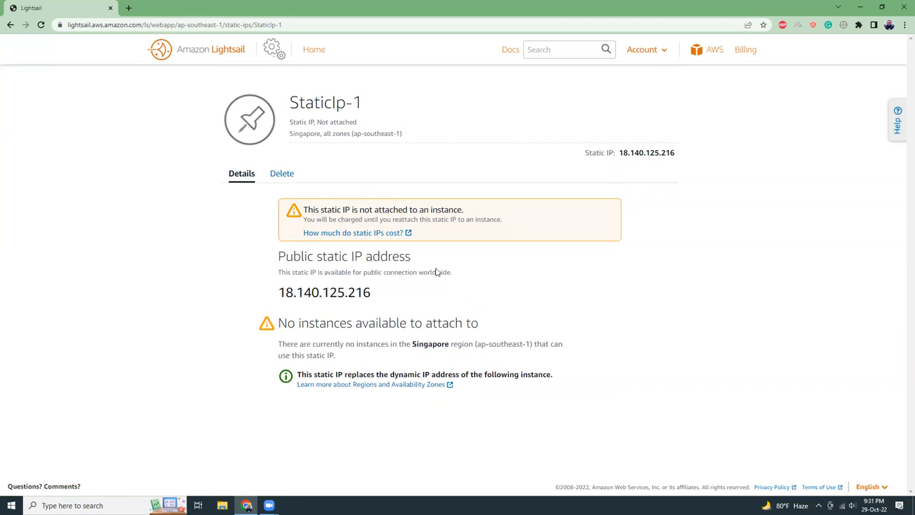
mouse_move(426, 268)
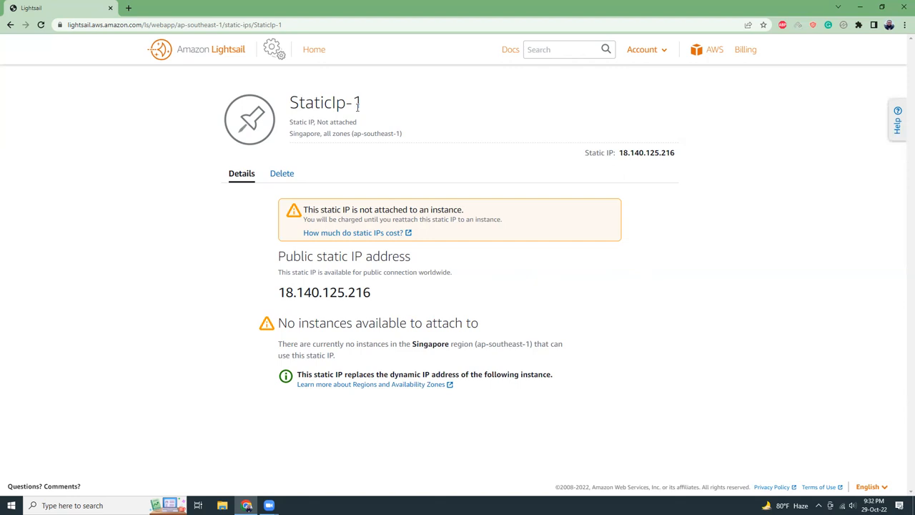
drag(278, 291, 365, 291)
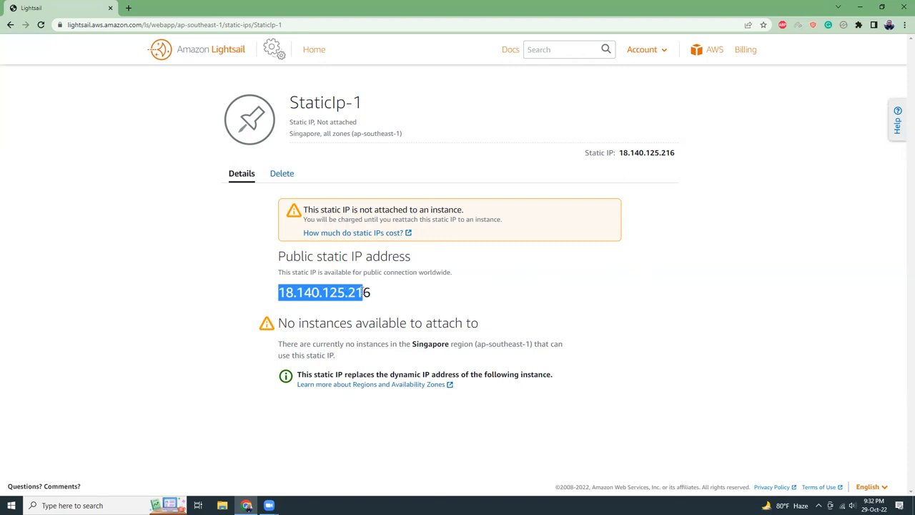
right_click(323, 292)
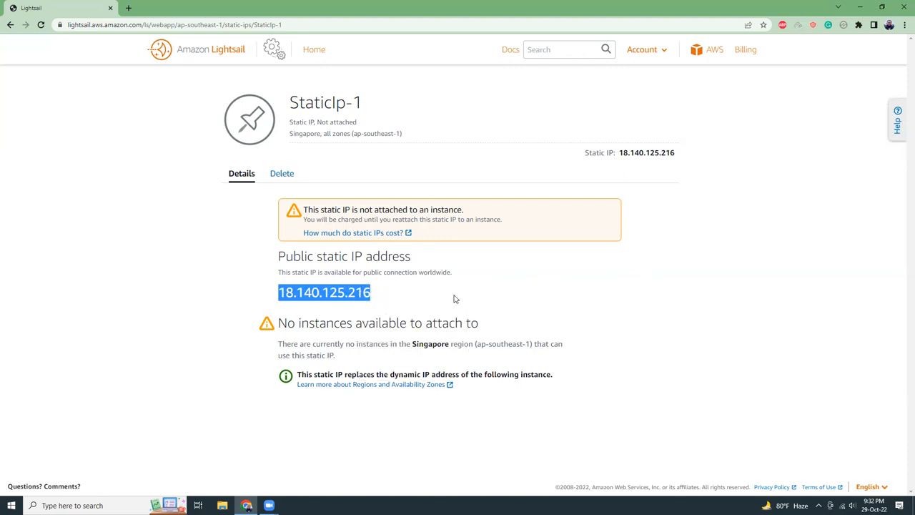
mouse_move(376, 100)
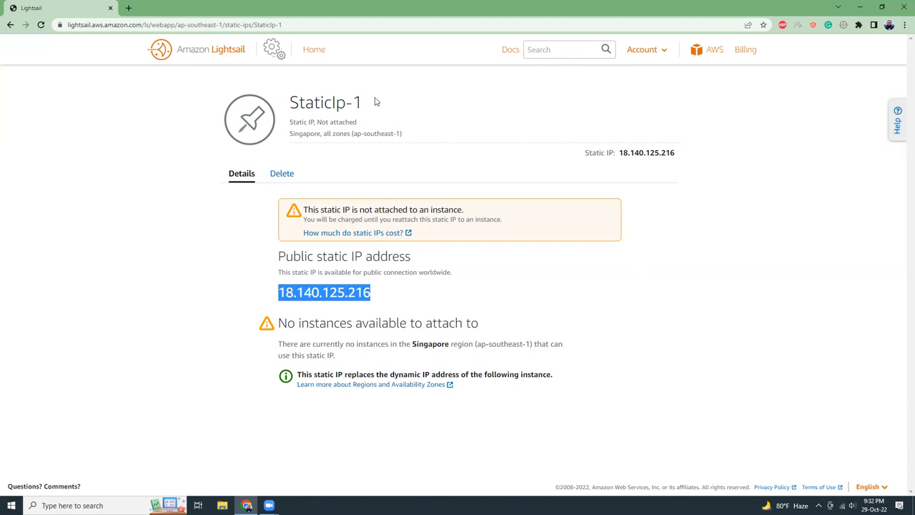
click(314, 50)
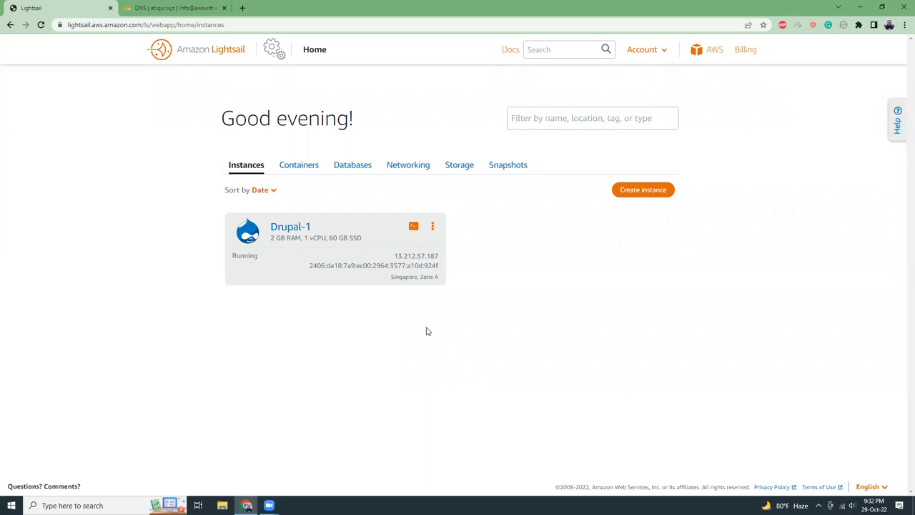
mouse_move(386, 262)
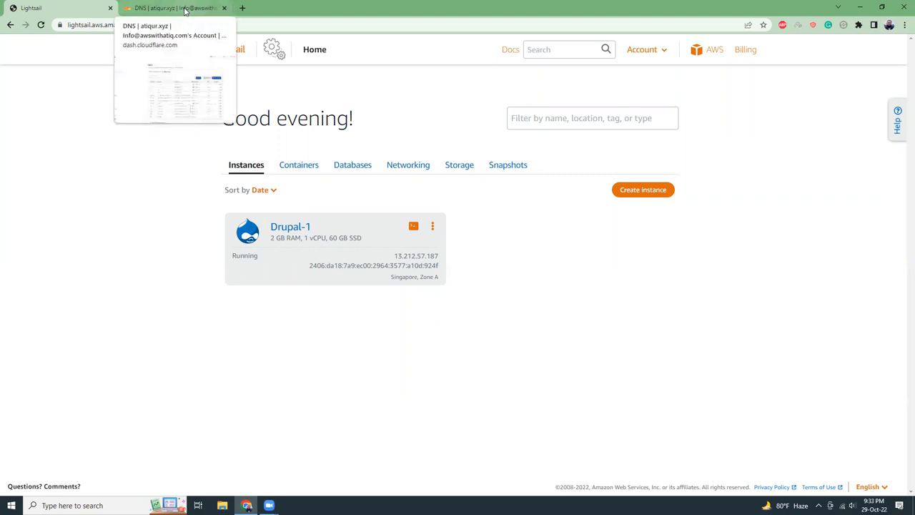
Step: Add a DNS-only Cloudflare A record 'drupal' pointing to 18.140.125.216
click(175, 8)
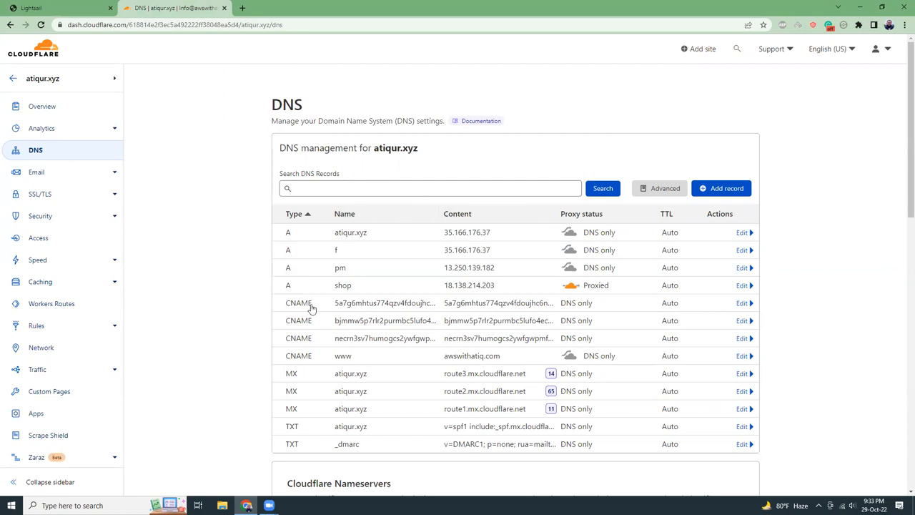
click(721, 188)
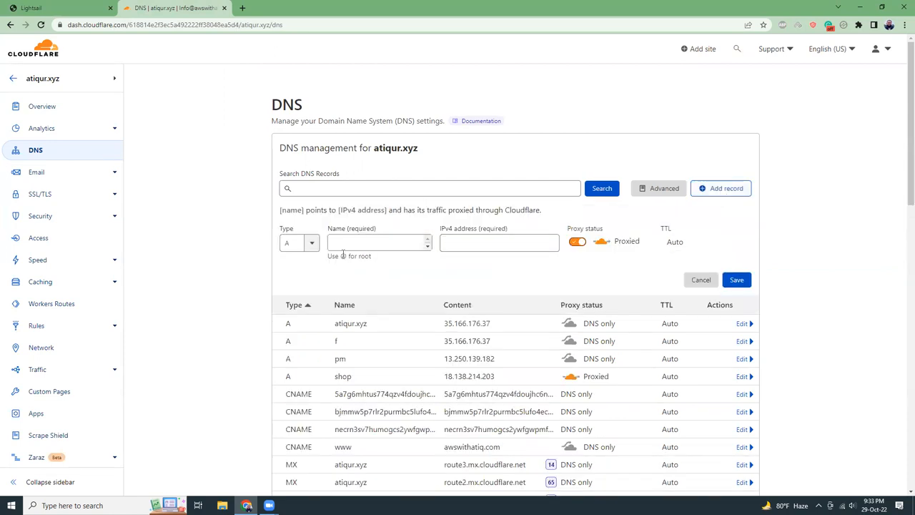
click(379, 241)
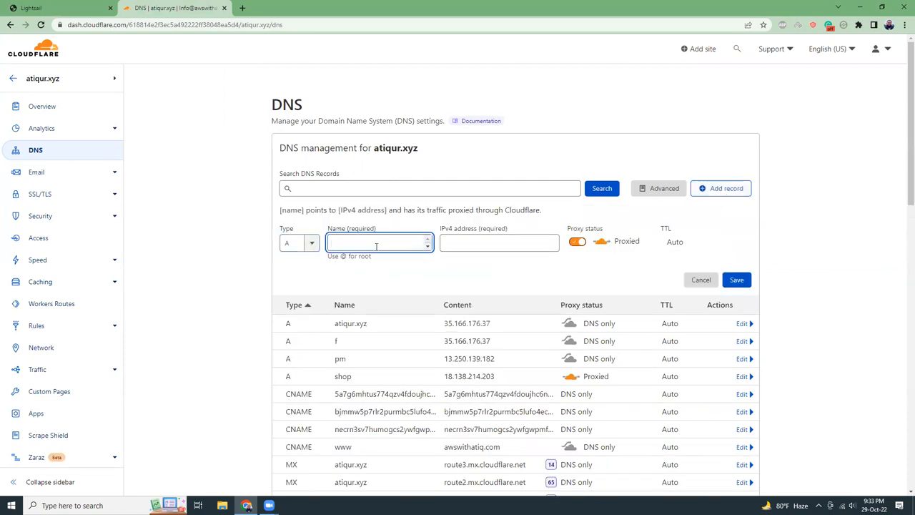
text(drupal)
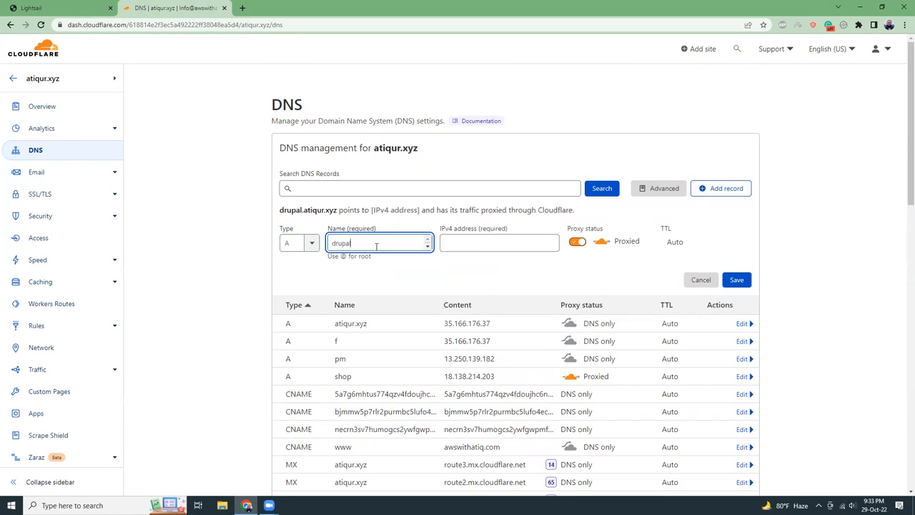
text(18.140.125.216)
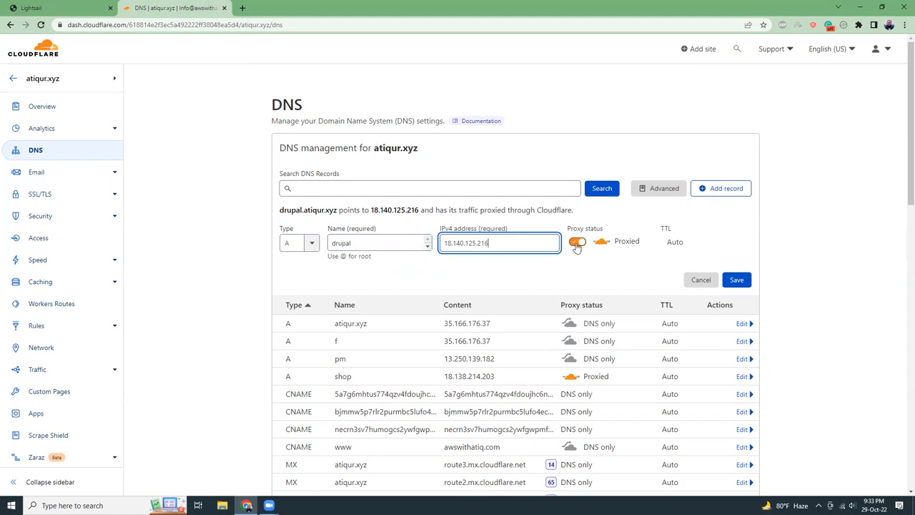
click(577, 241)
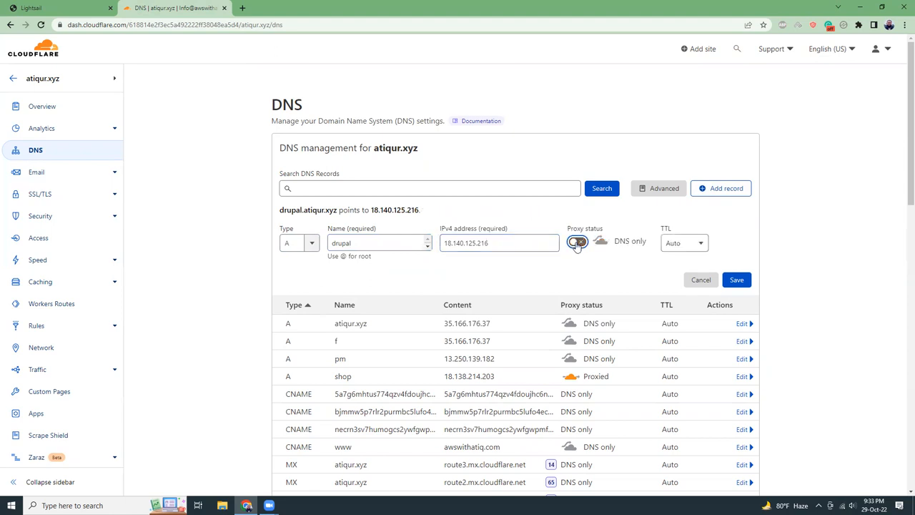
click(577, 241)
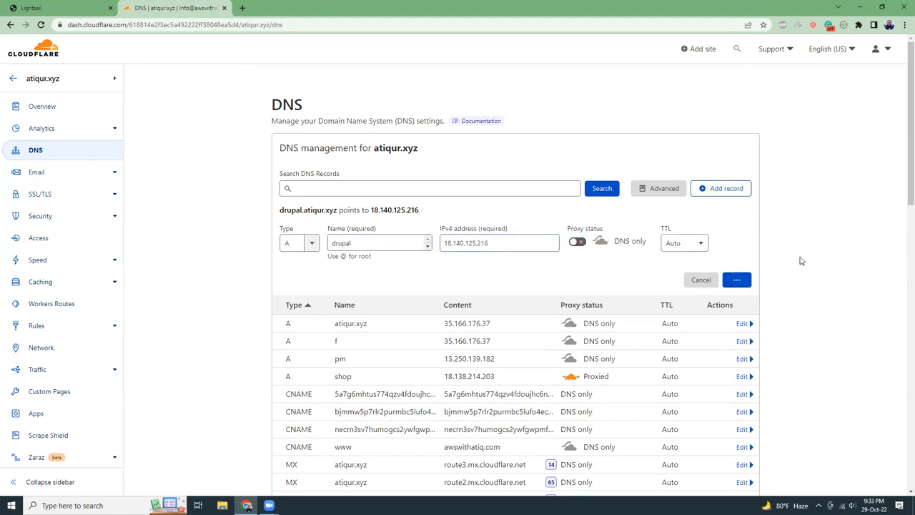
click(700, 280)
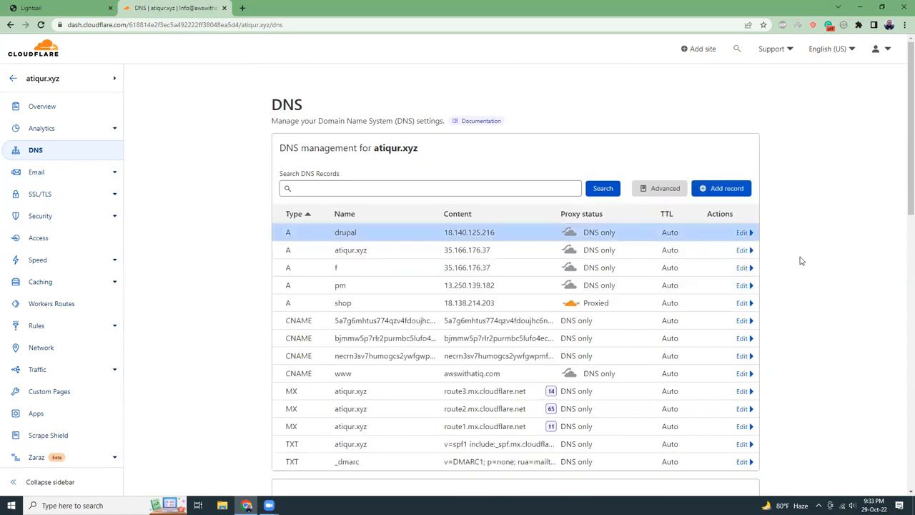
Step: Show the Drupal-1 instance's networking settings in Lightsail
click(57, 8)
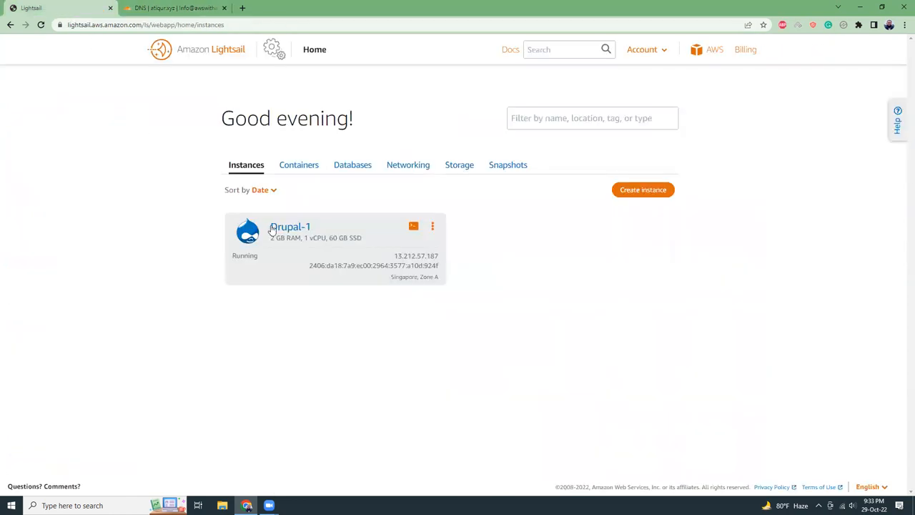
click(290, 226)
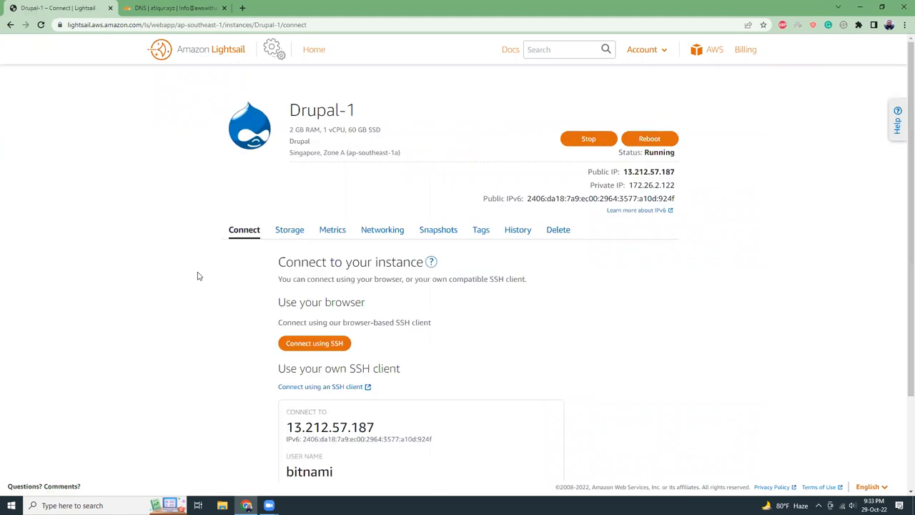
scroll(down, 3)
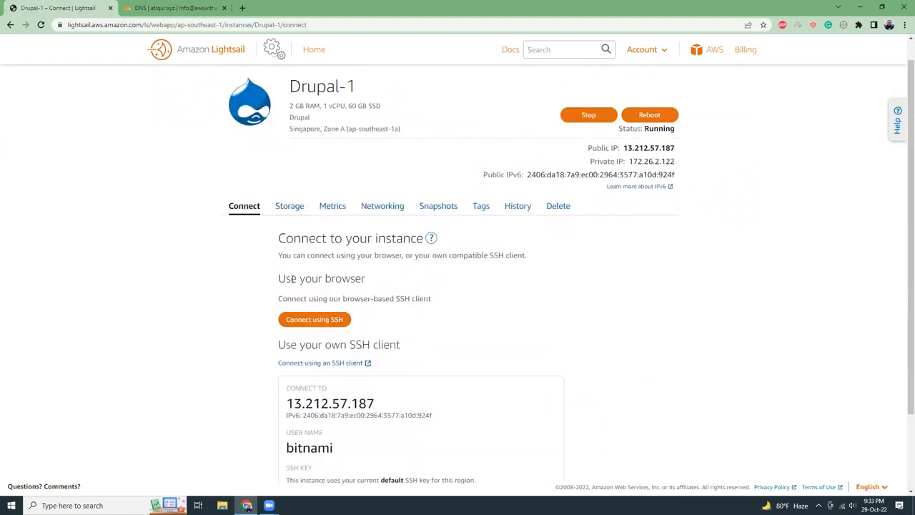
click(382, 205)
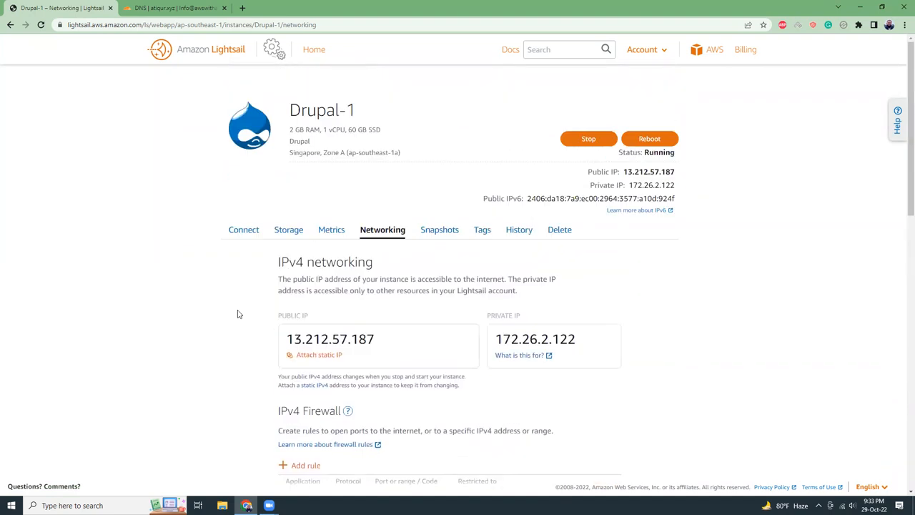
Step: Attach StaticIp-1 (18.140.125.216) to Drupal-1 from the networking resources list
click(314, 49)
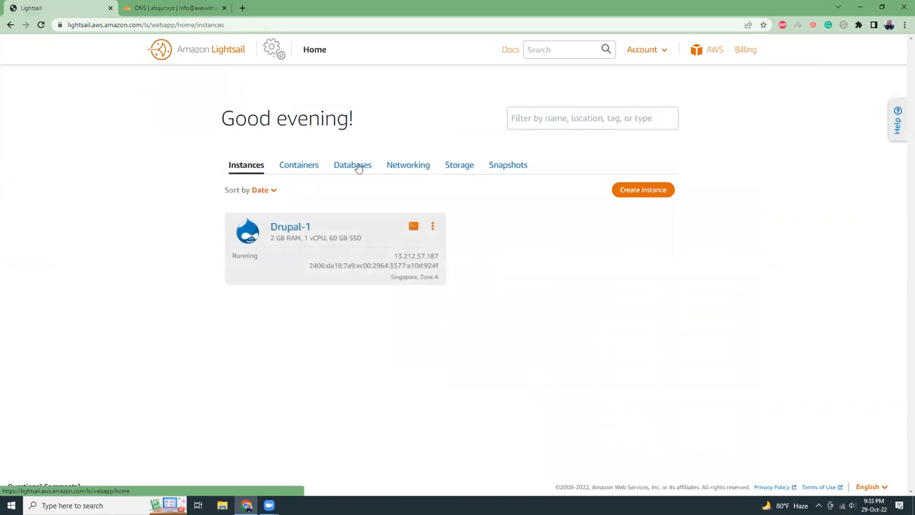
click(407, 164)
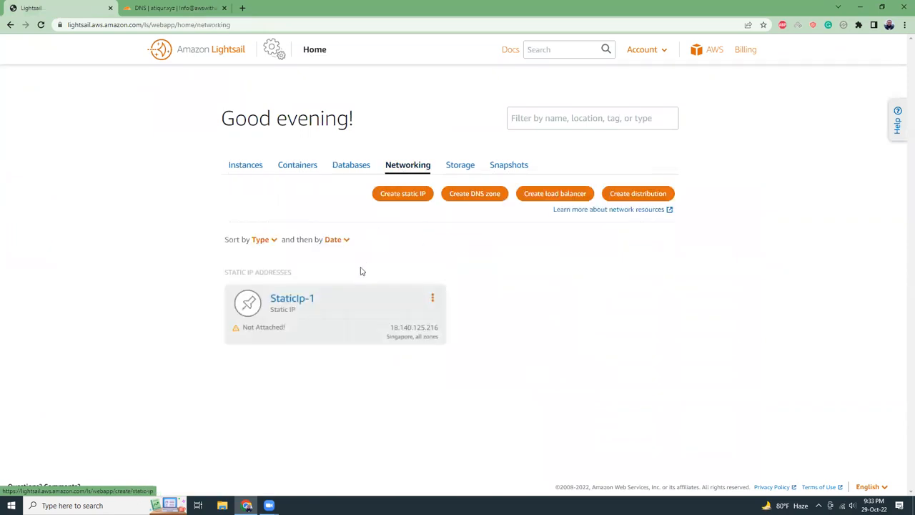
click(291, 298)
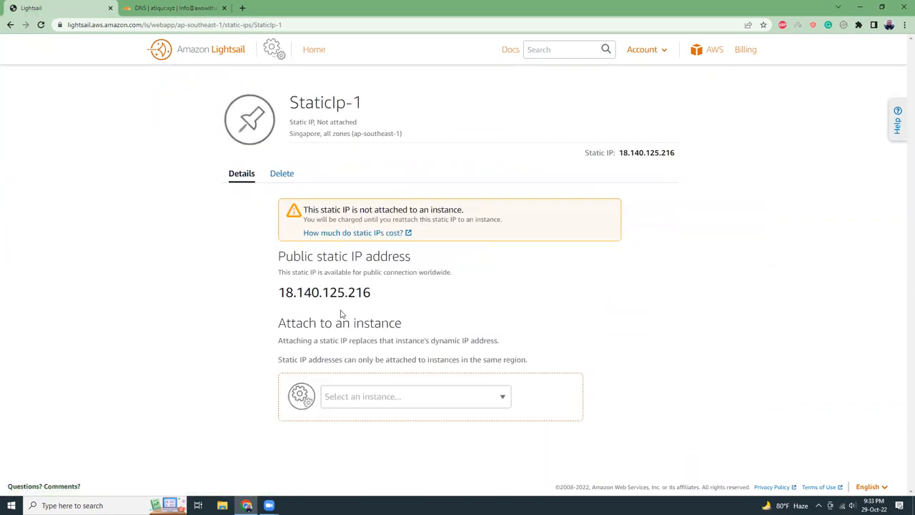
mouse_move(503, 280)
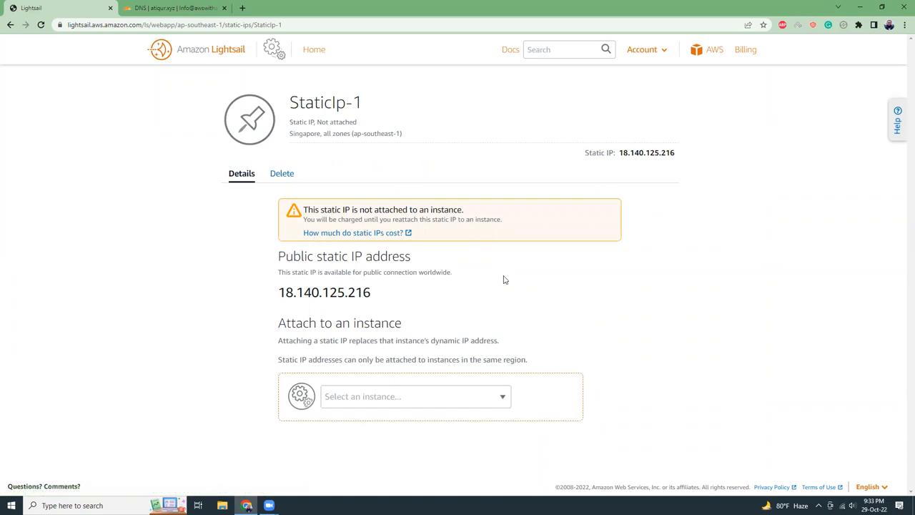
click(415, 396)
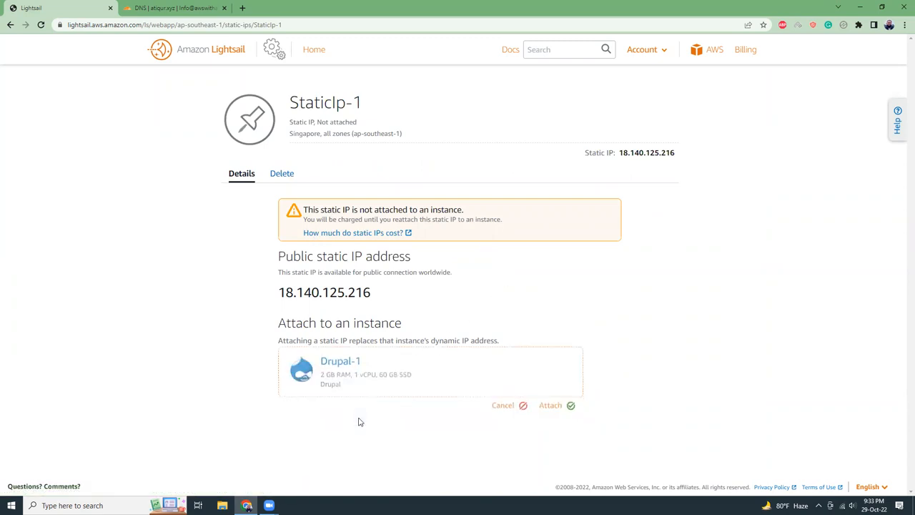
click(550, 405)
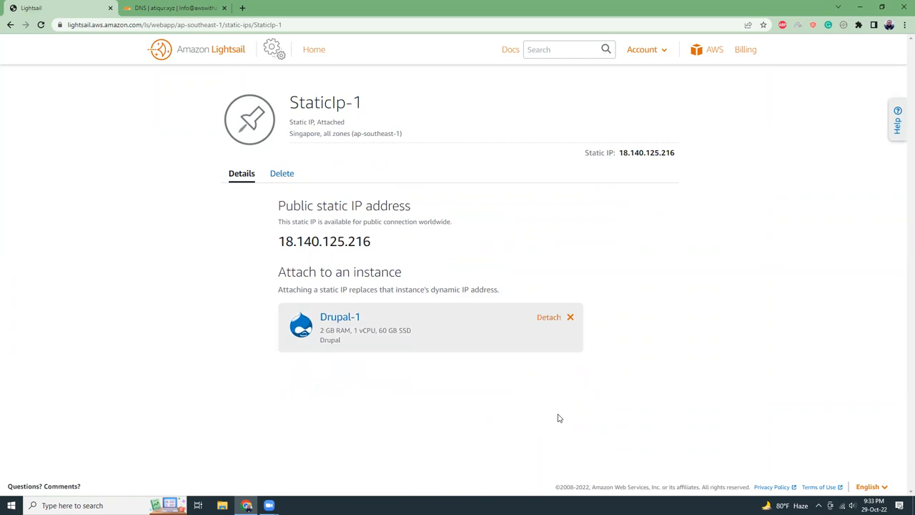
mouse_move(317, 81)
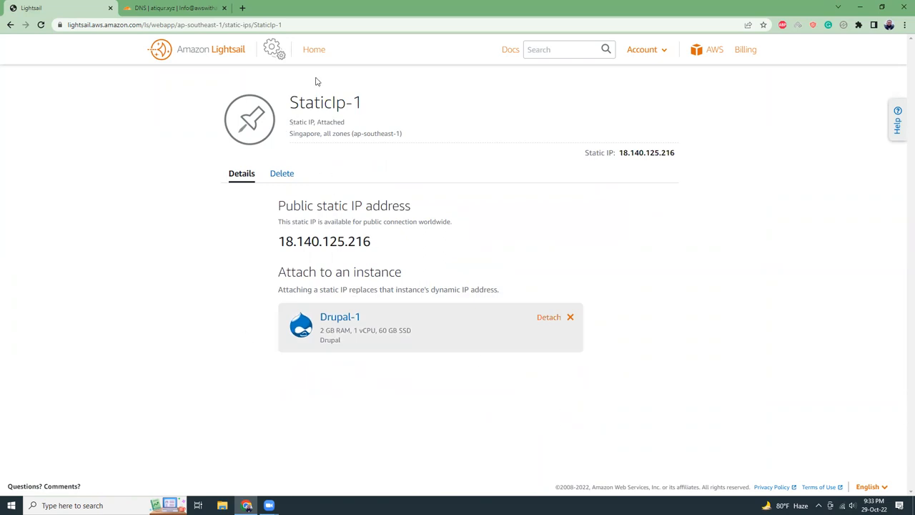
Step: Copy Drupal-1's static IP 18.140.125.216 from its Connect page
click(314, 49)
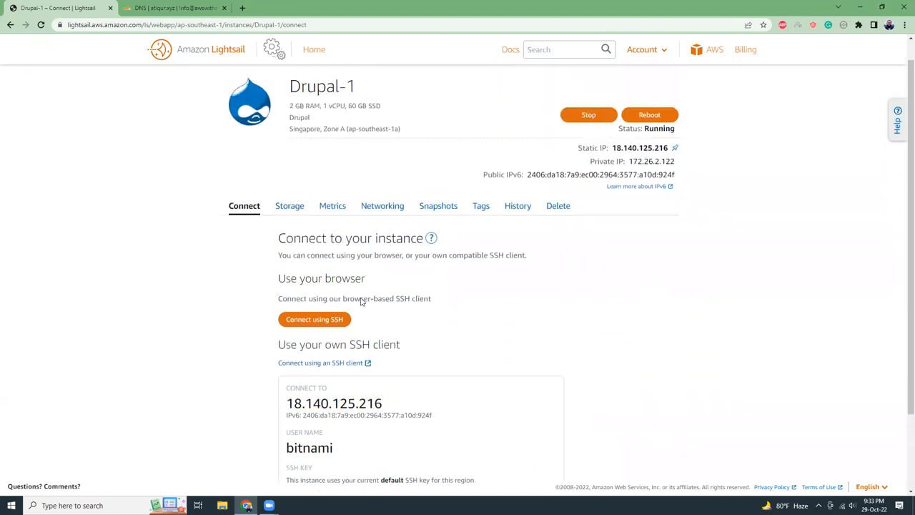
mouse_move(377, 268)
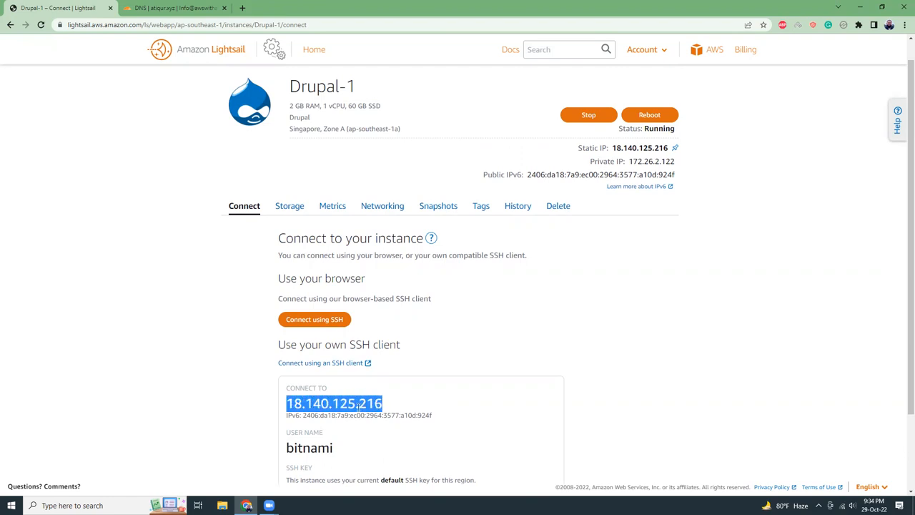
right_click(333, 403)
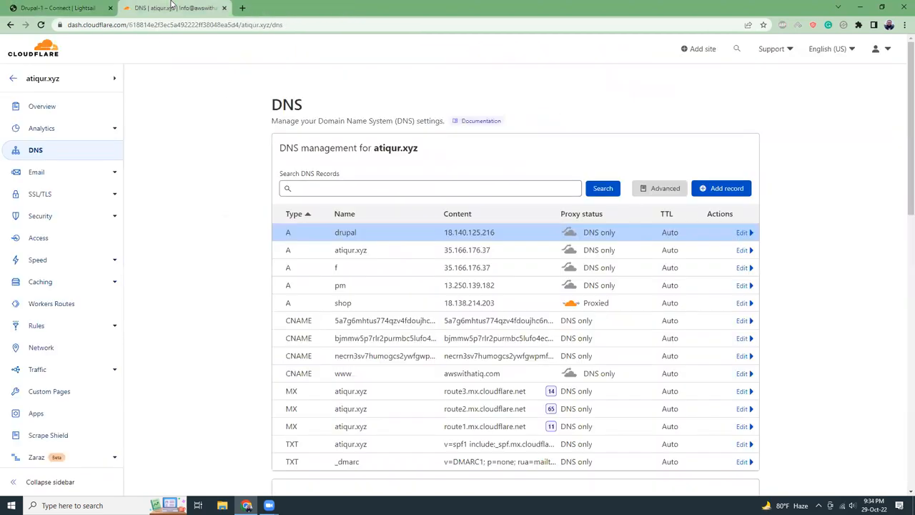
mouse_move(332, 267)
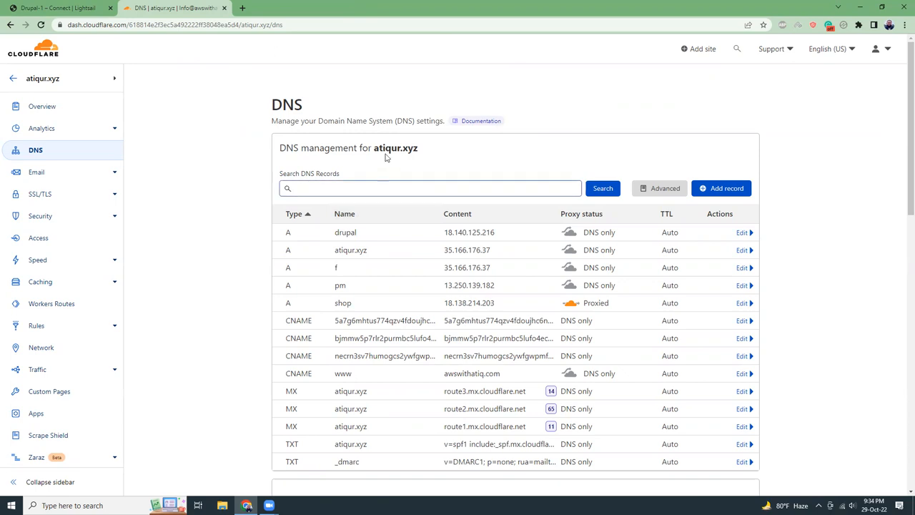
Step: Load drupal.atiqur.xyz in a new tab to reach the My blog Welcome page
click(241, 8)
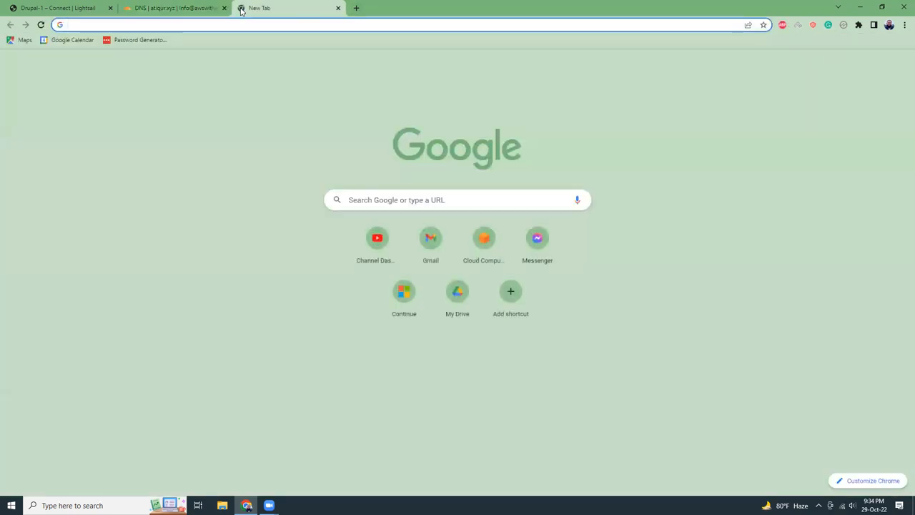
text(drupal.)
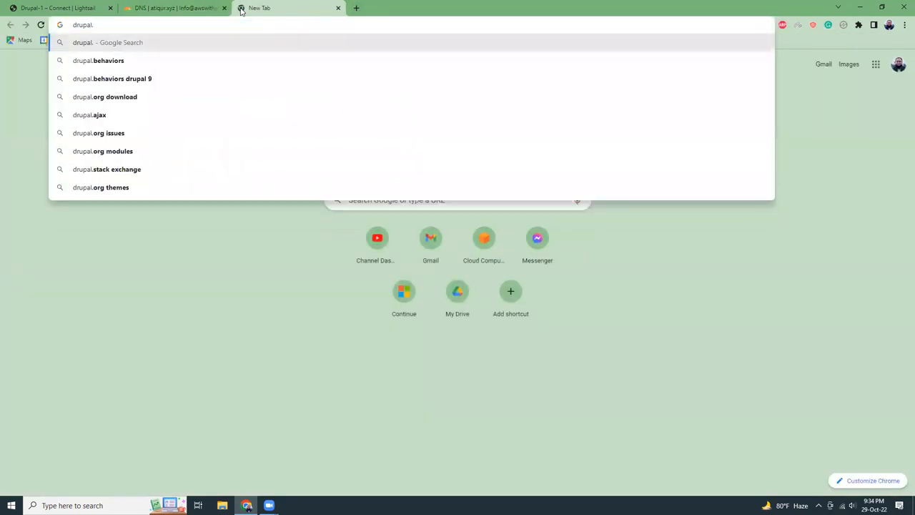
text(atiqur.xyz)
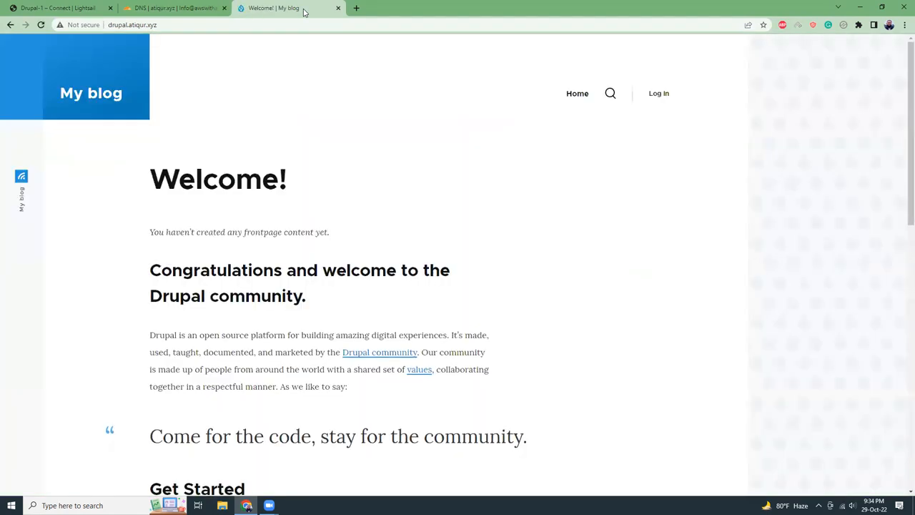
Step: Connect to Drupal-1 over browser SSH and follow the banner's Bitnami documentation link
click(61, 8)
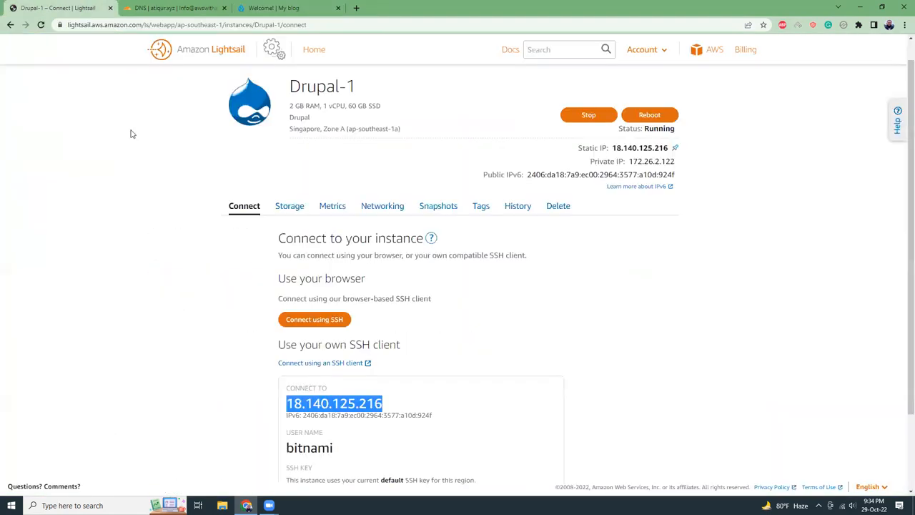
click(223, 284)
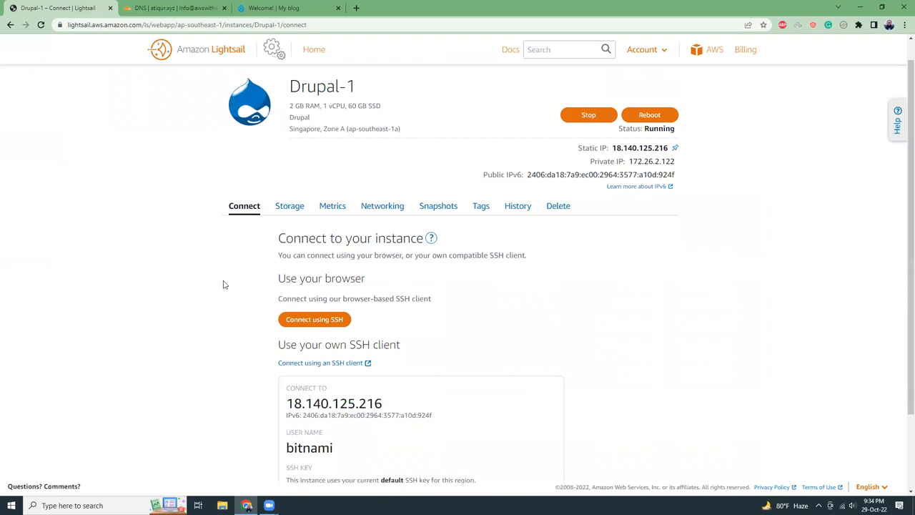
click(314, 319)
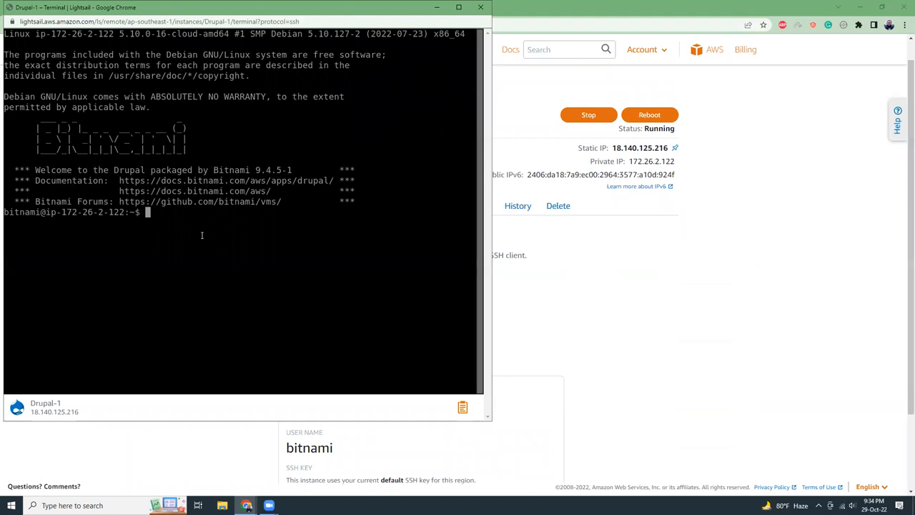
mouse_move(511, 293)
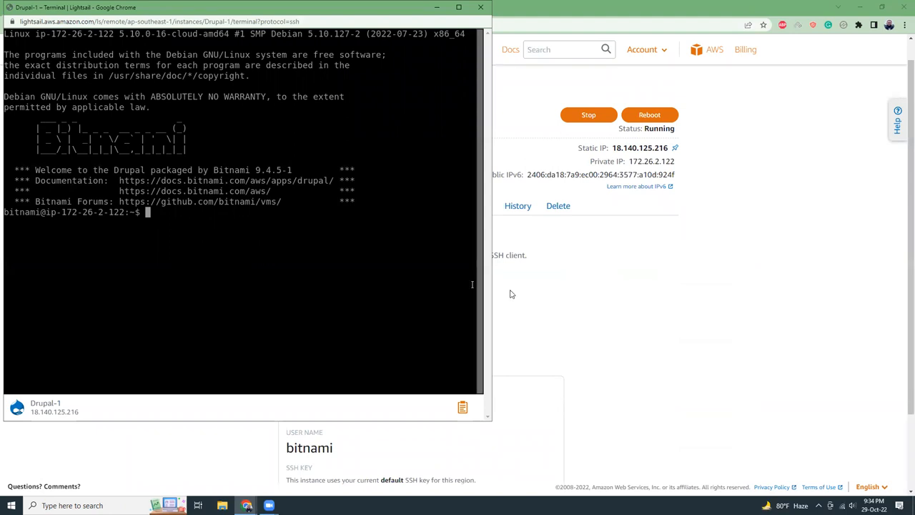
mouse_move(267, 254)
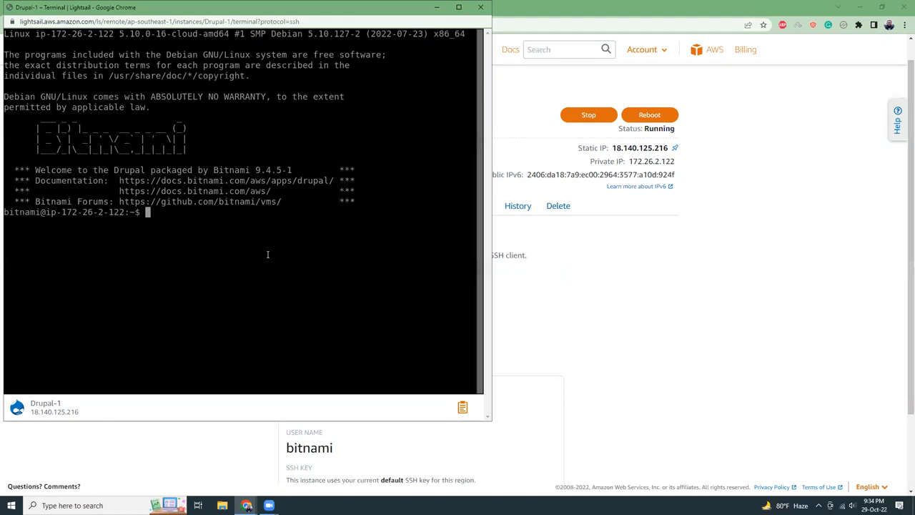
mouse_move(210, 290)
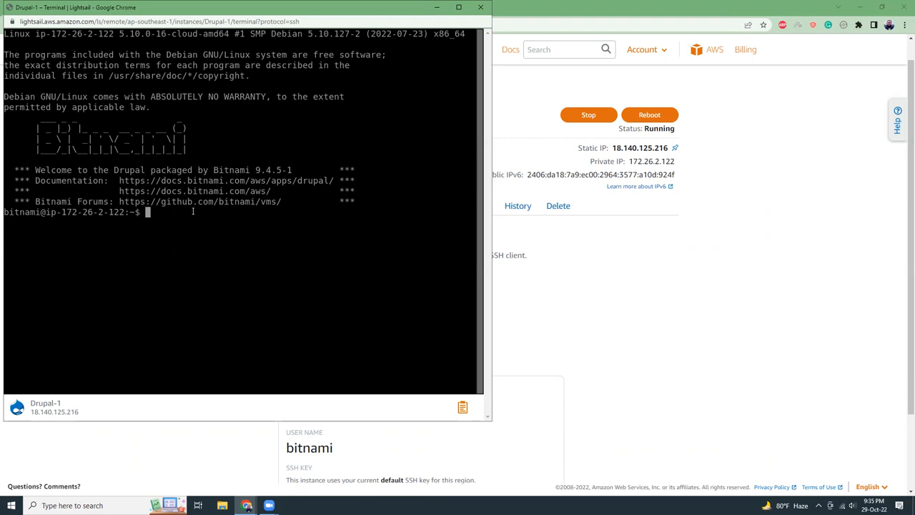
mouse_move(313, 212)
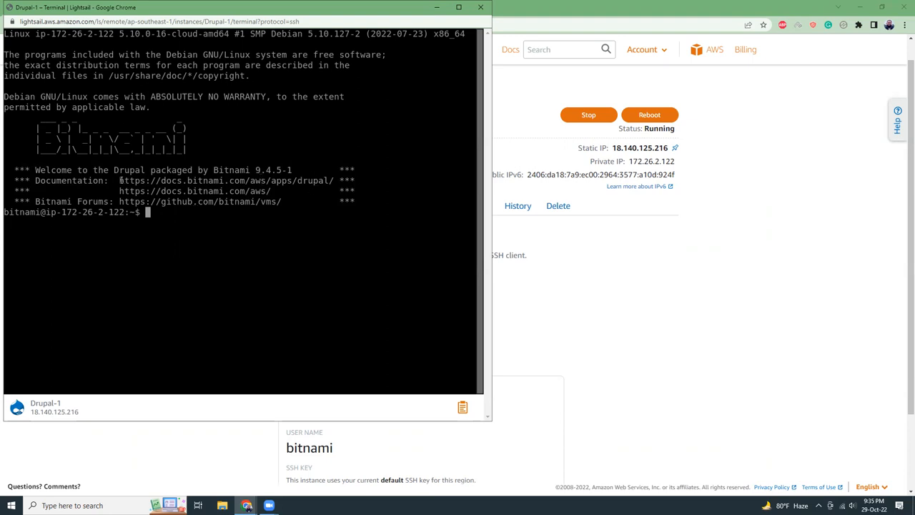
double_click(226, 180)
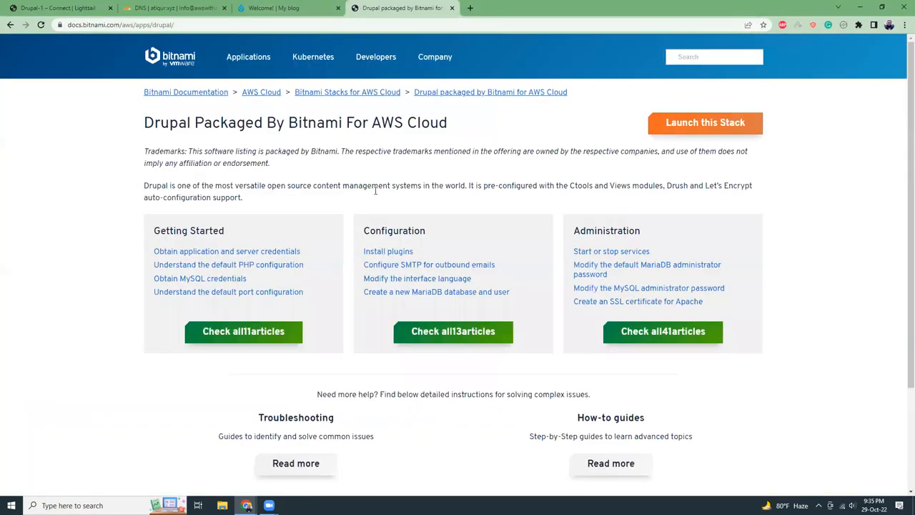
Step: Read the Bitnami documentation article on obtaining application credentials
scroll(down, 3)
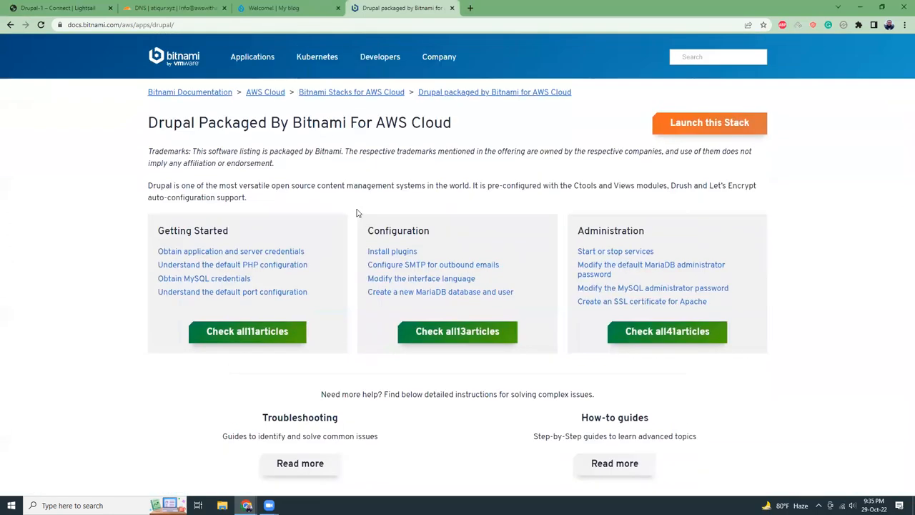
mouse_move(494, 91)
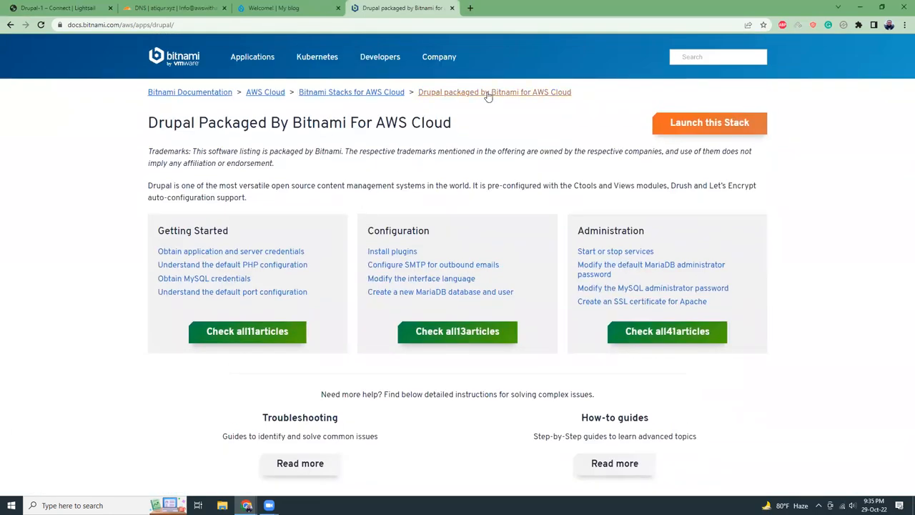
mouse_move(666, 331)
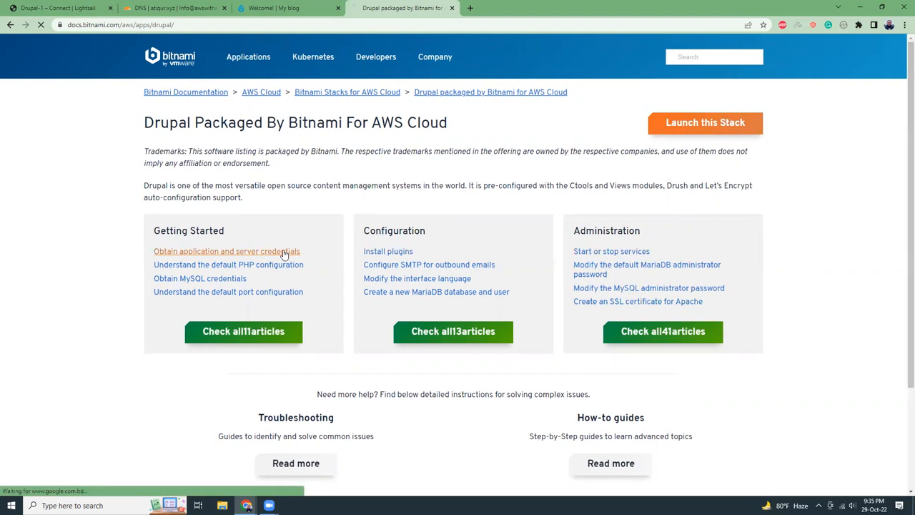
click(227, 251)
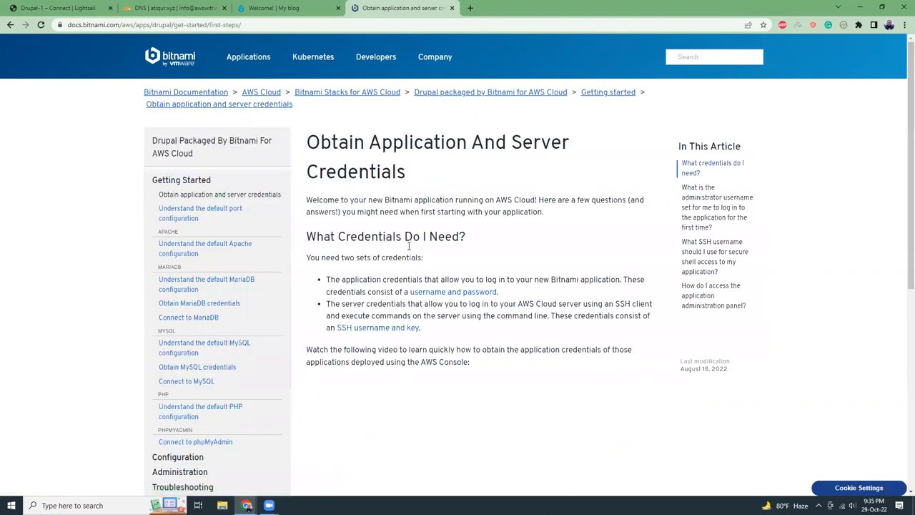
scroll(down, 3)
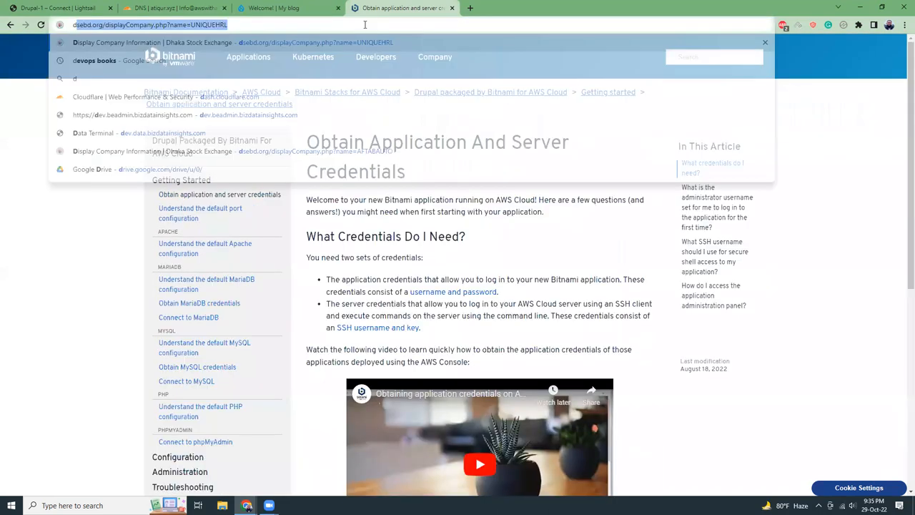
Step: Find the Drupal on Lightsail quick start guide and select its password-printing command
text(drupal)
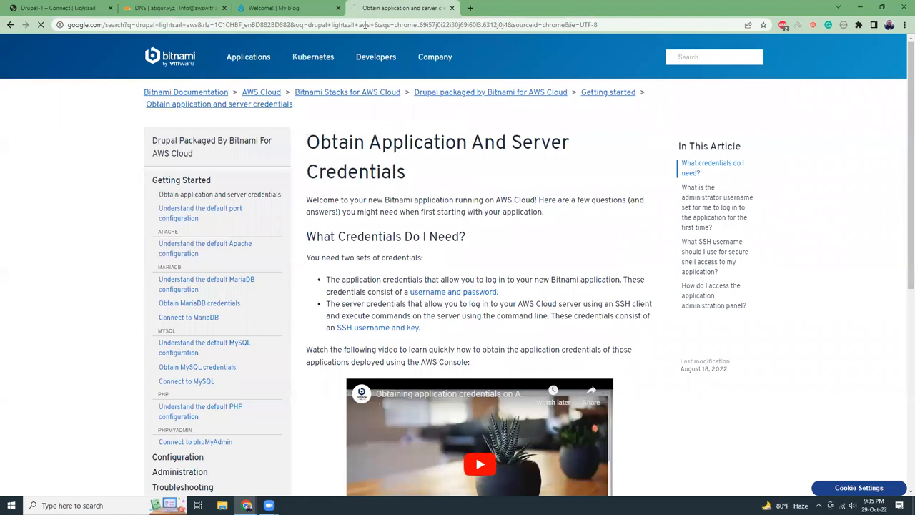
click(10, 24)
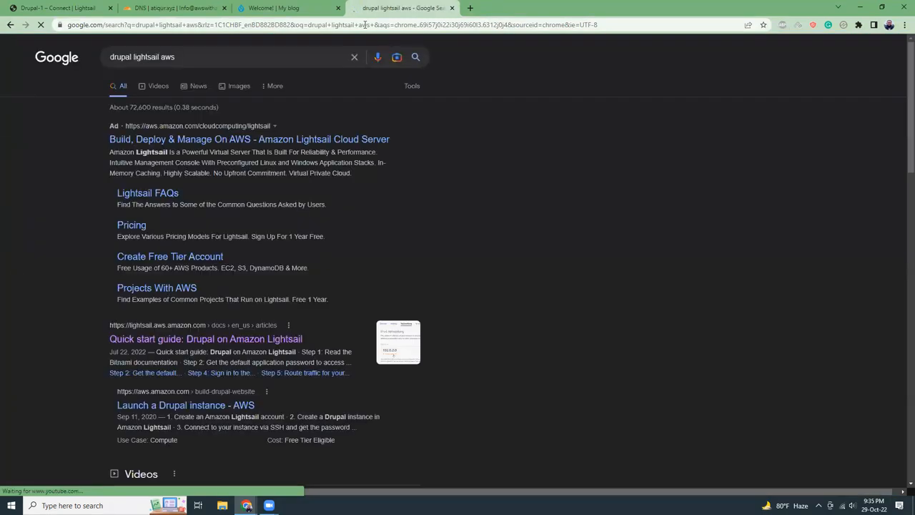
click(206, 338)
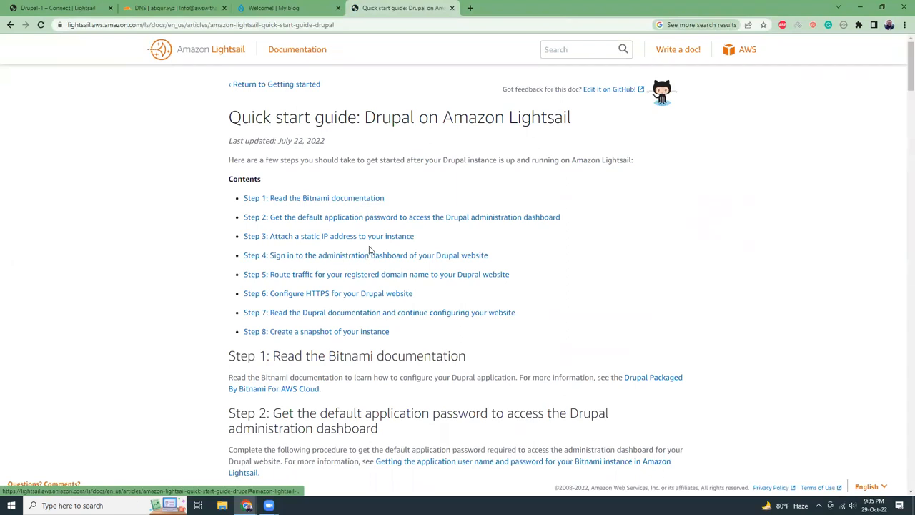
scroll(down, 3)
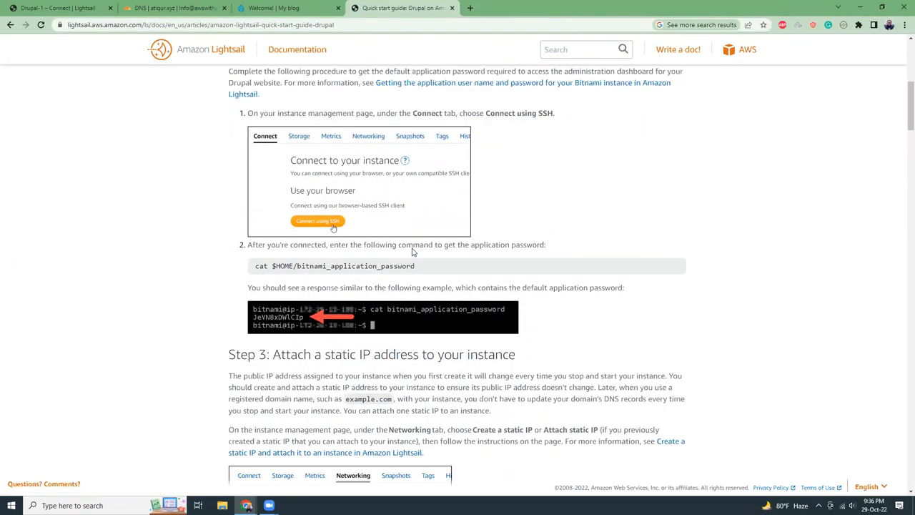
triple_click(334, 263)
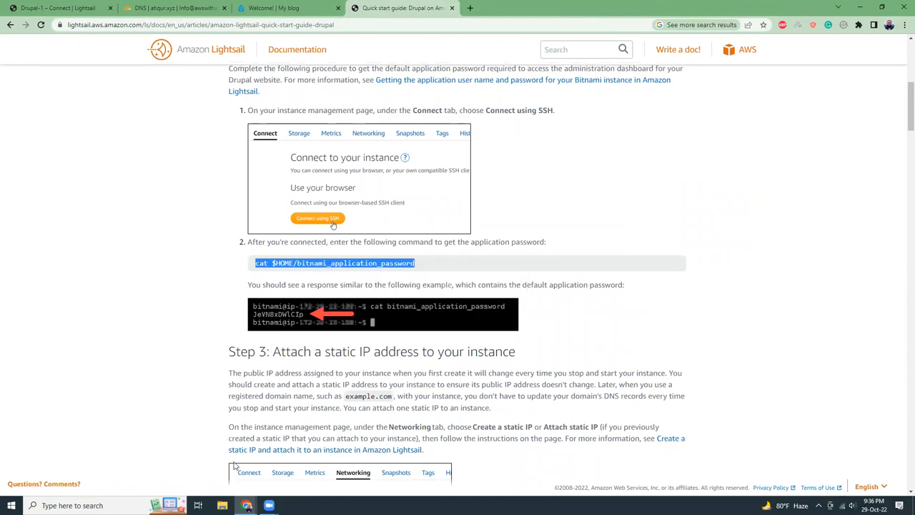
Step: Run cat $HOME/bitnami_application_password in the SSH terminal, then go to the login page
click(318, 218)
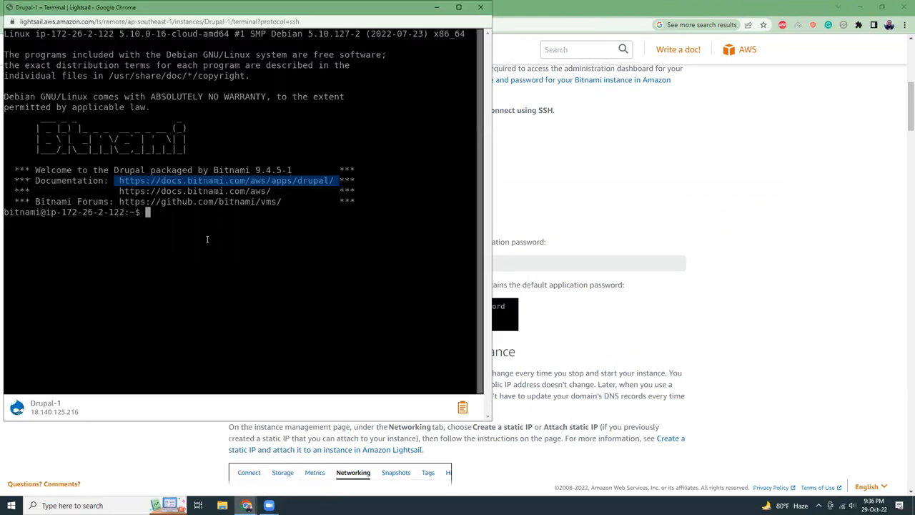
text(cat $HOME/bitnami_application_password)
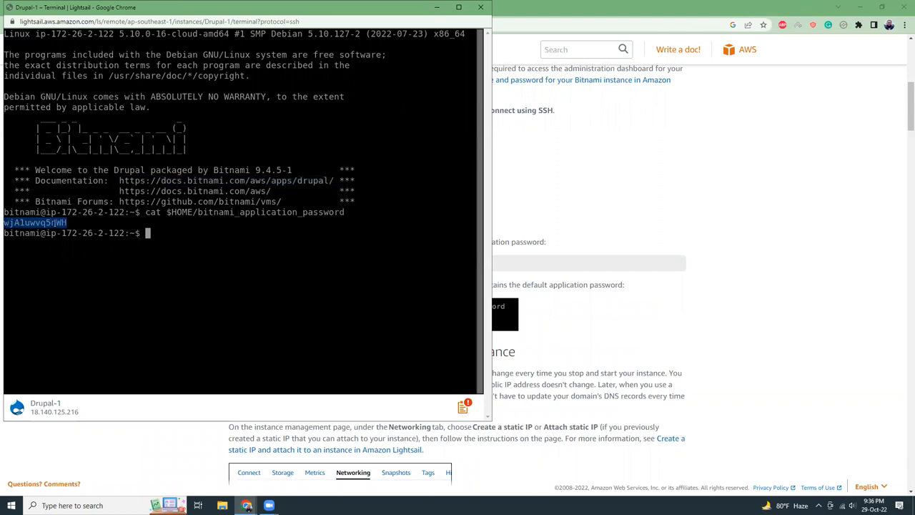
mouse_move(784, 276)
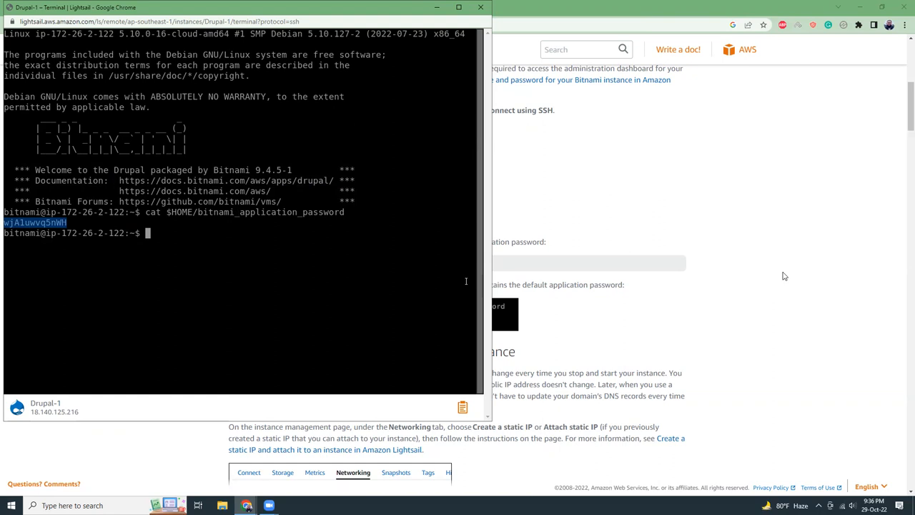
click(286, 8)
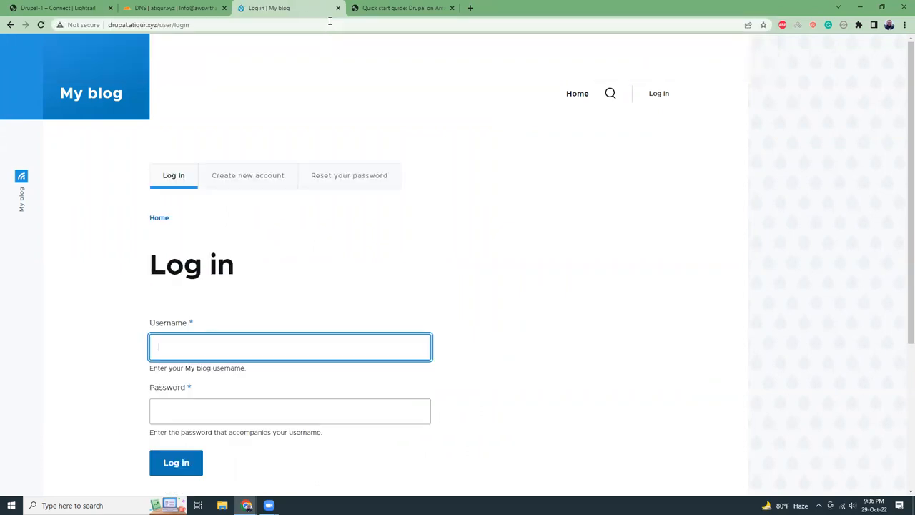
Step: Log in to My blog as 'user' with the application password, then inspect the Not secure site info
scroll(down, 3)
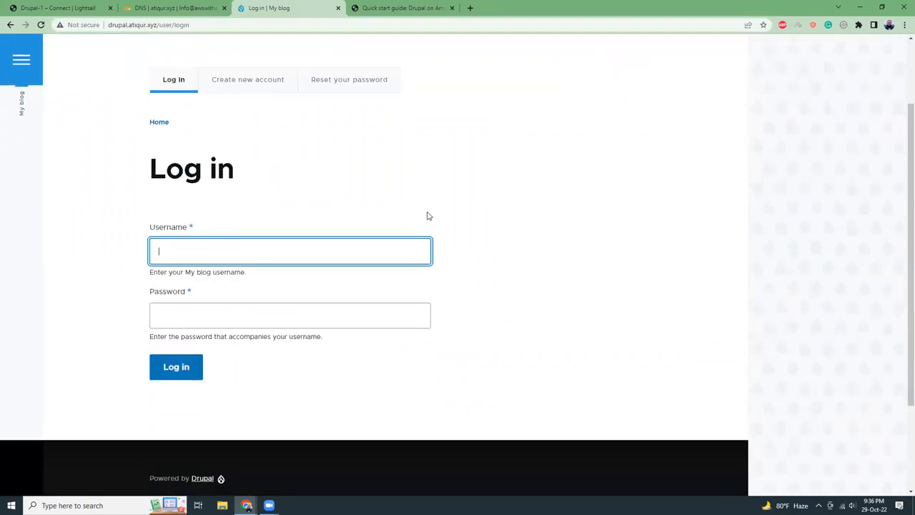
text(user)
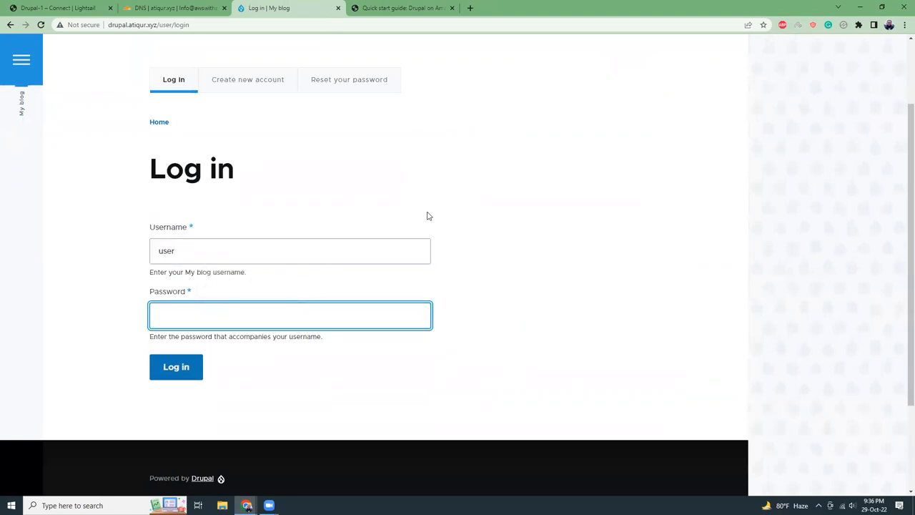
text(password)
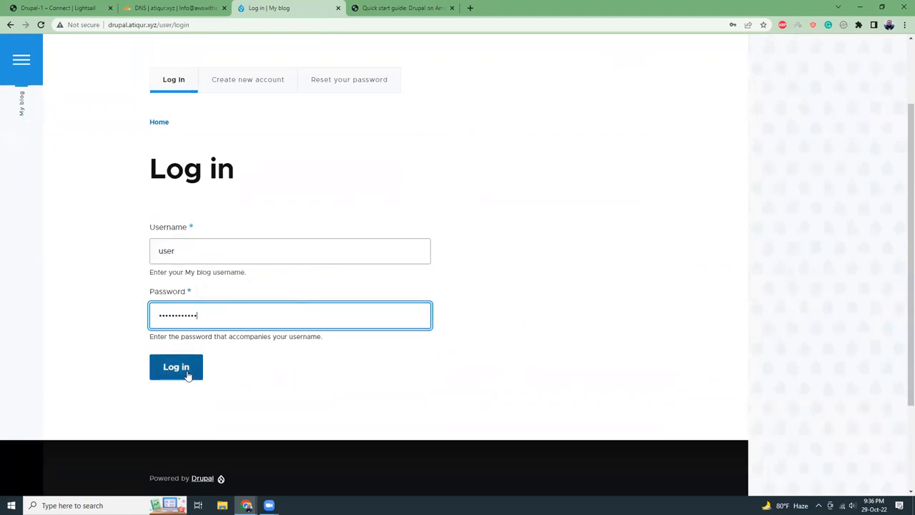
click(176, 367)
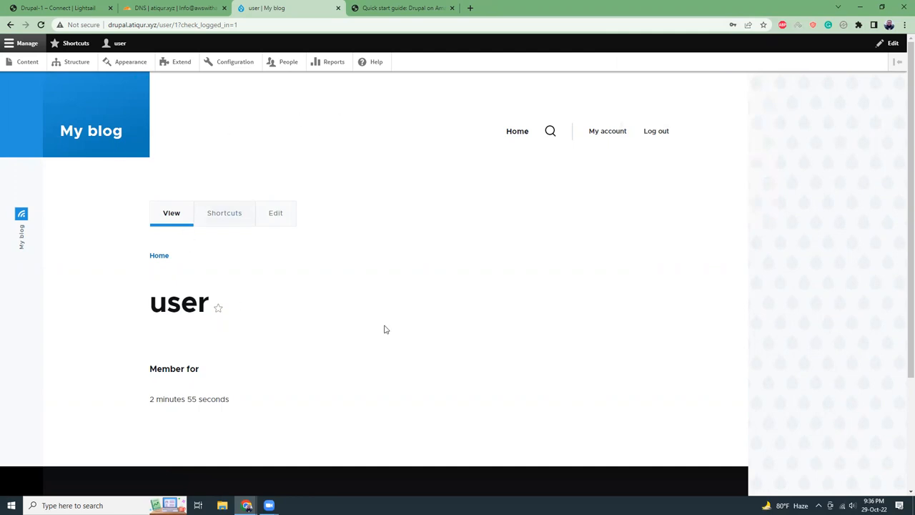
mouse_move(387, 328)
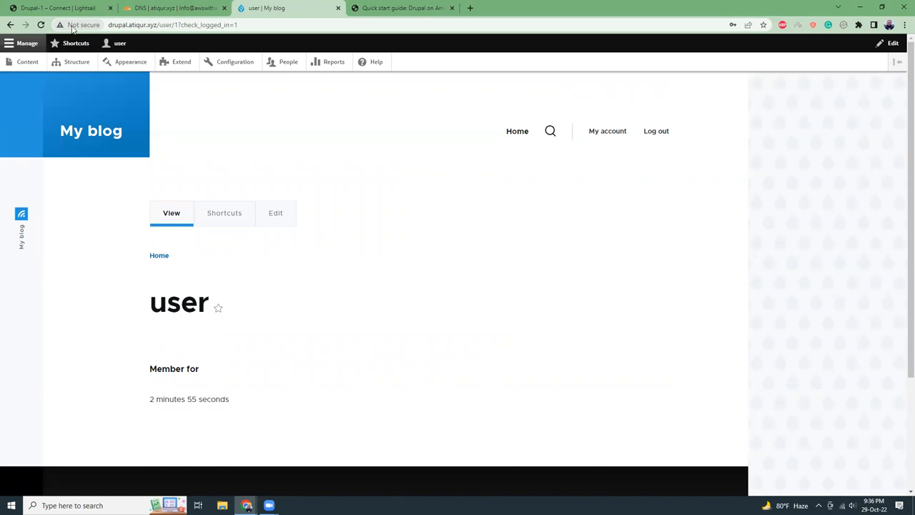
click(79, 24)
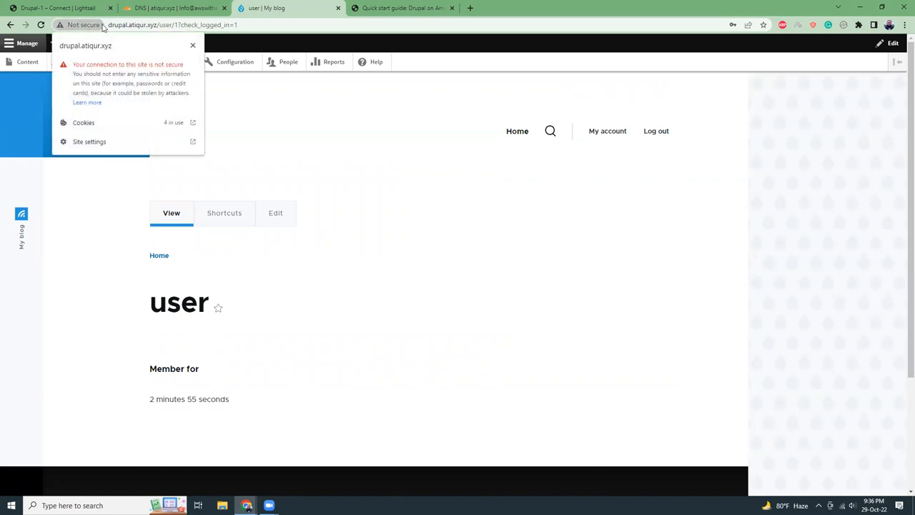
click(193, 45)
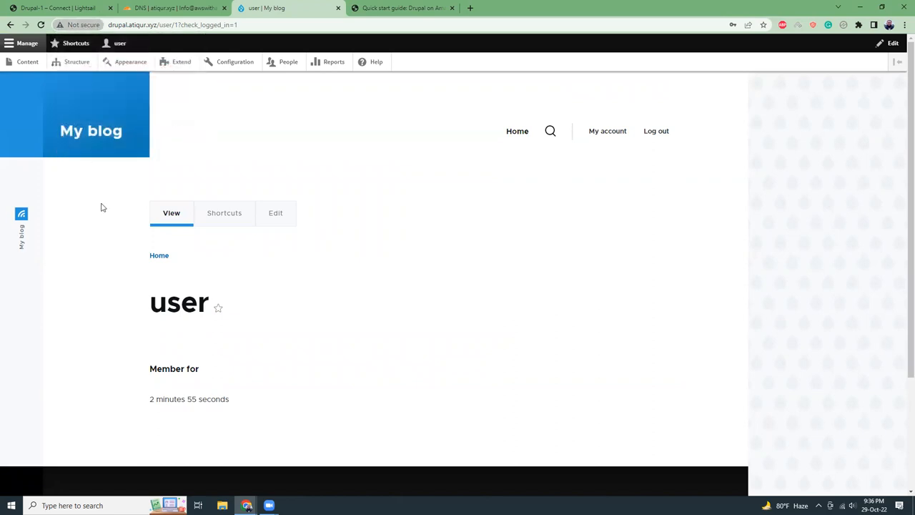
Step: Scroll the Drupal quick start guide to Step 6: Configure HTTPS and select the bncert-tool check command
click(402, 8)
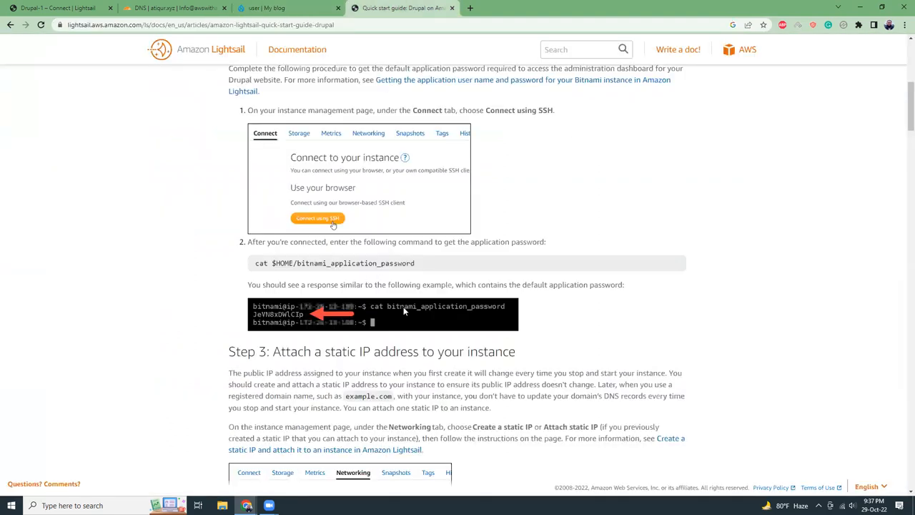
scroll(down, 3)
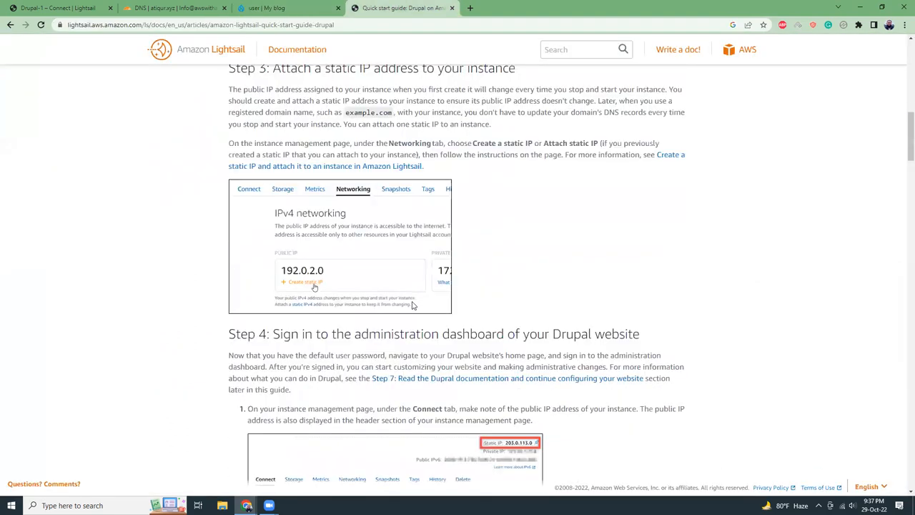
scroll(down, 3)
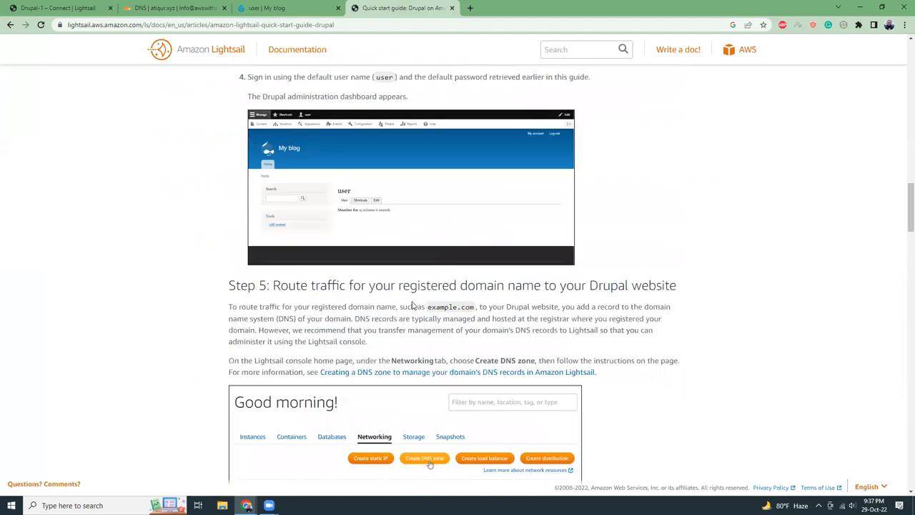
scroll(down, 3)
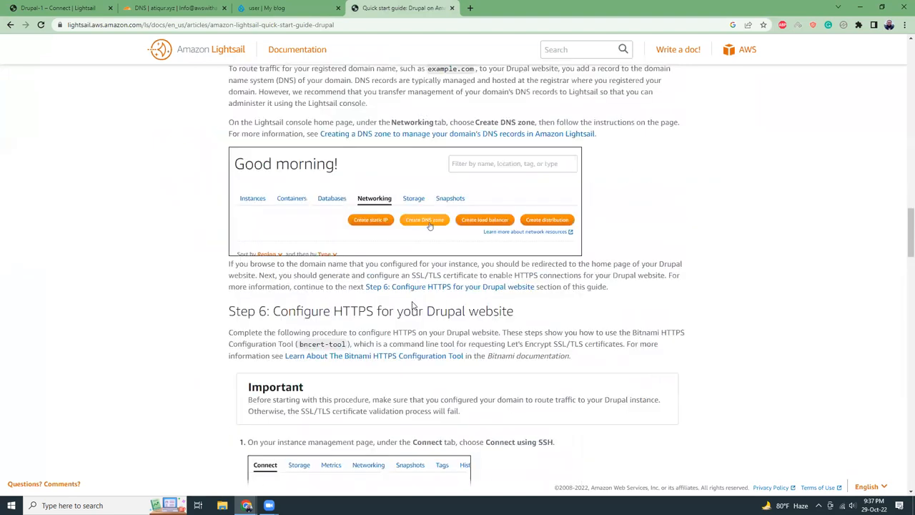
scroll(down, 3)
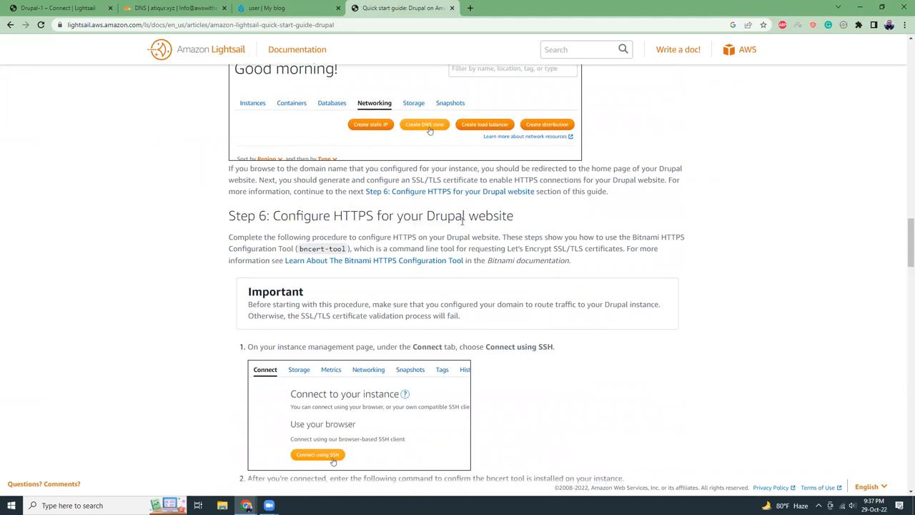
scroll(down, 3)
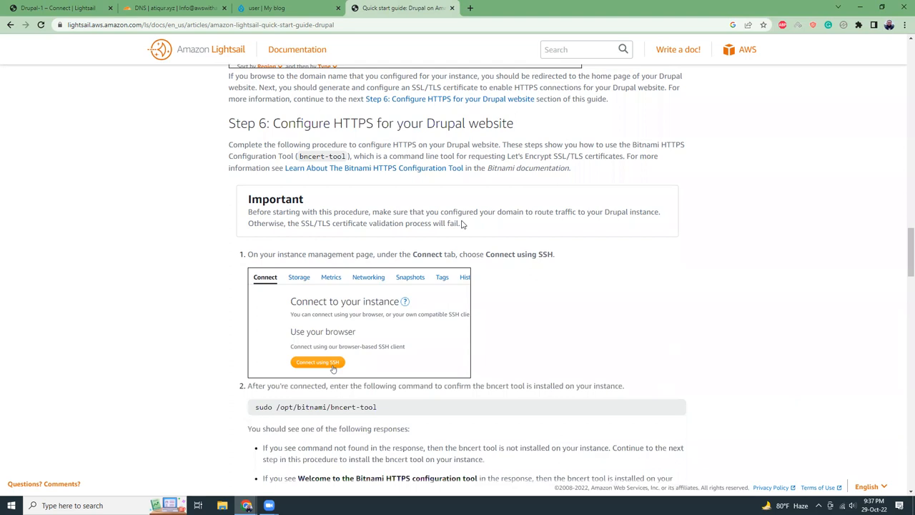
double_click(315, 156)
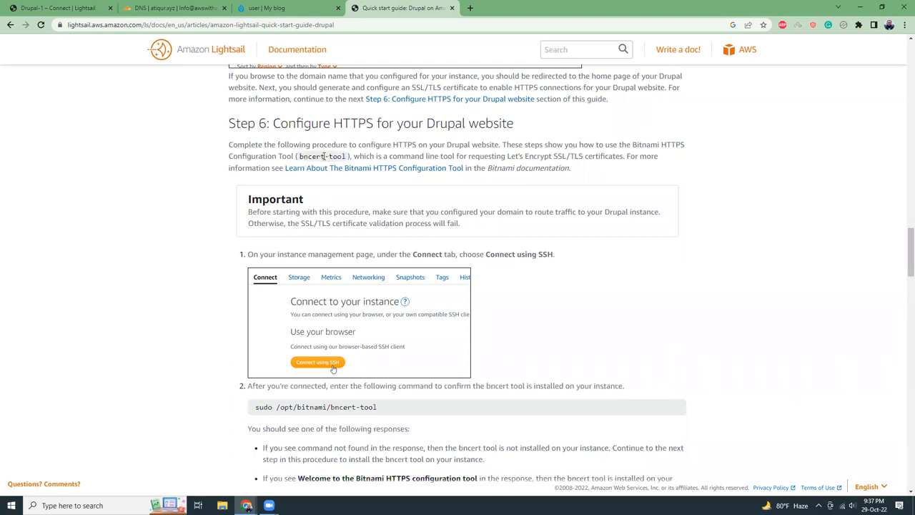
scroll(down, 3)
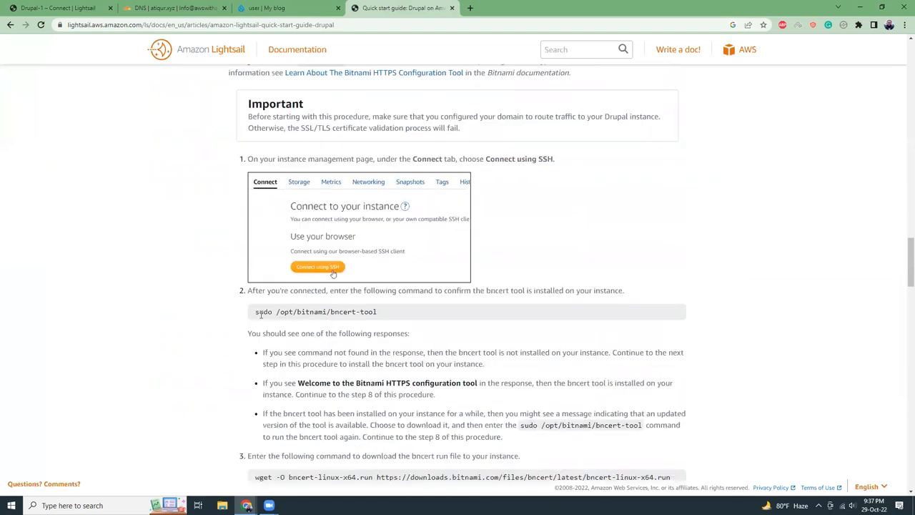
triple_click(316, 311)
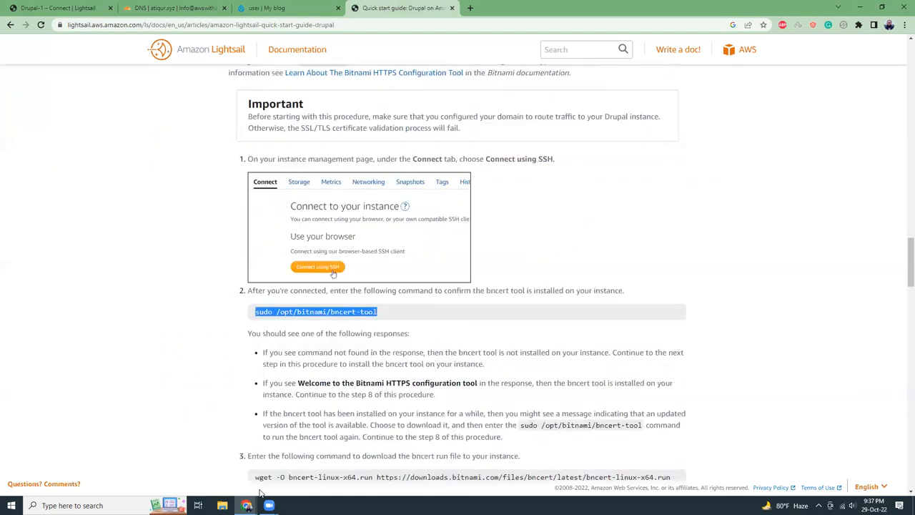
Step: Run bncert-tool in the Drupal-1 terminal and enter the domain drupal.atiqur.xyz
right_click(255, 288)
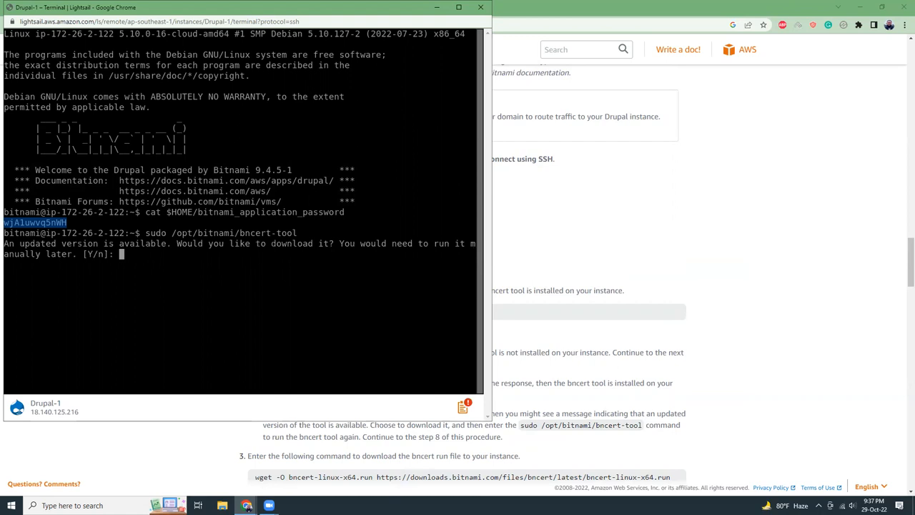
text(n)
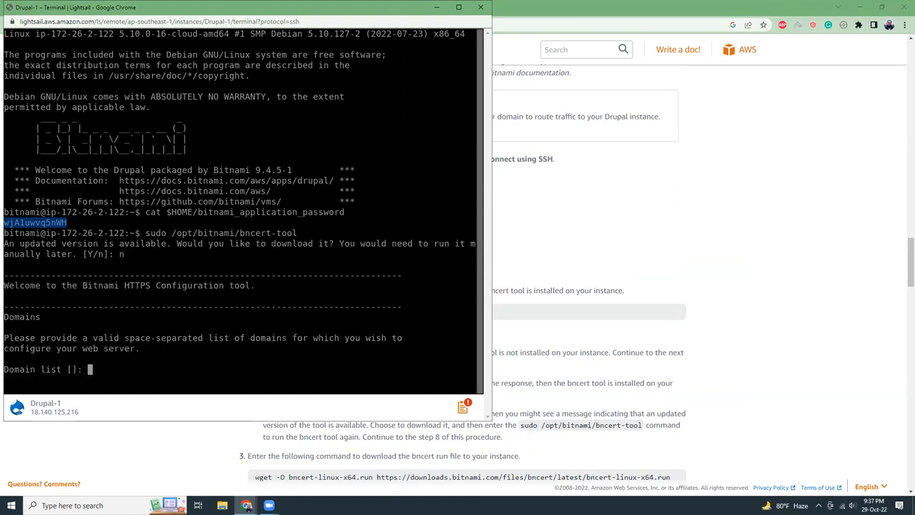
text(drupal.a)
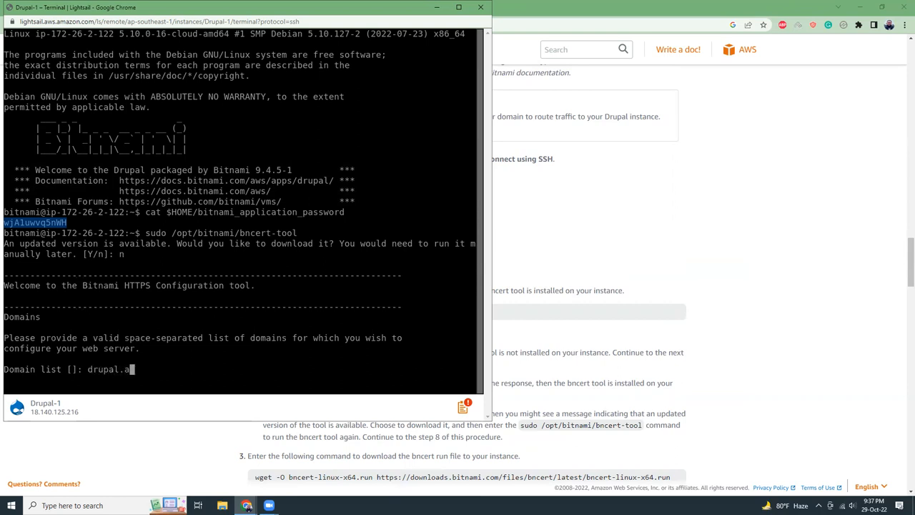
text(tiqur.xyz)
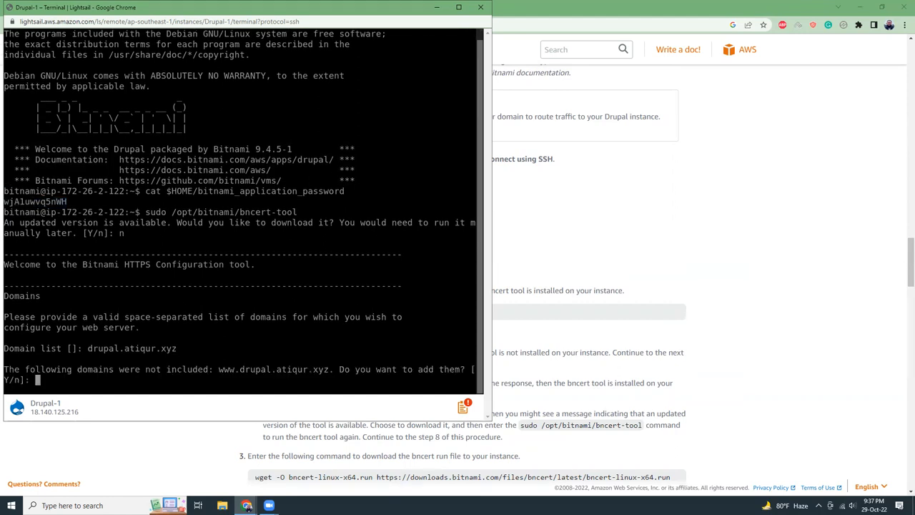
Step: Accept HTTP-to-HTTPS redirection and the changes, give an e-mail, and agree to Let's Encrypt terms
text(n)
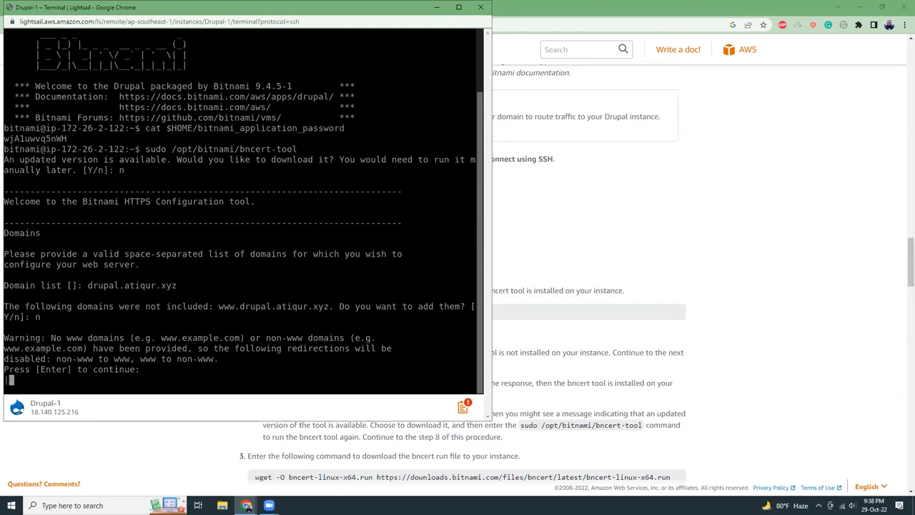
key(enter)
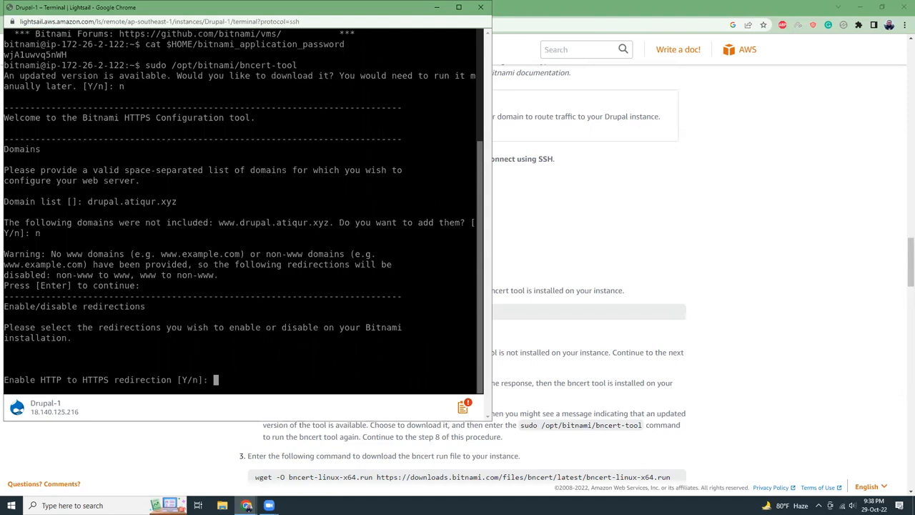
text(y)
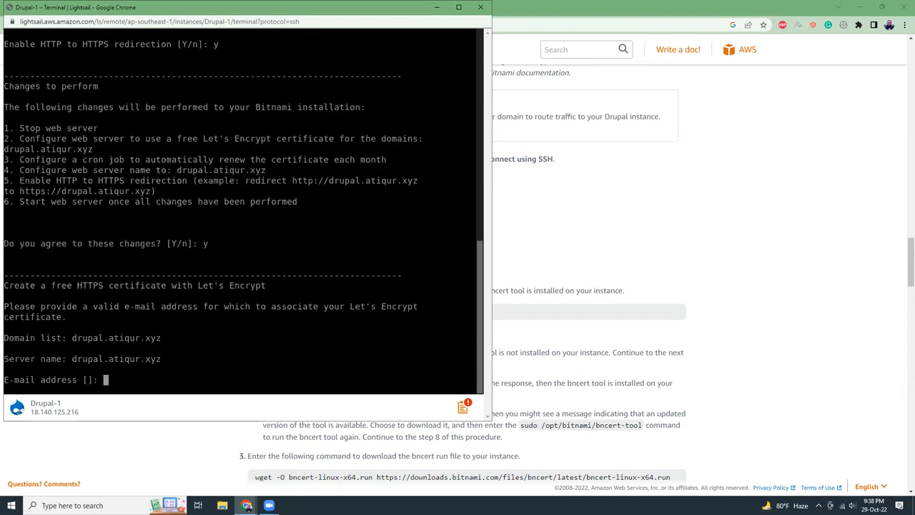
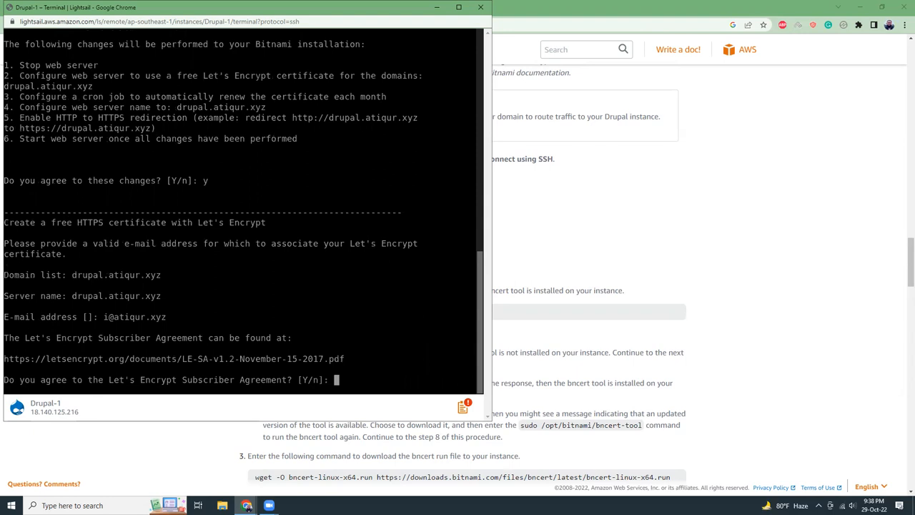
text(y)
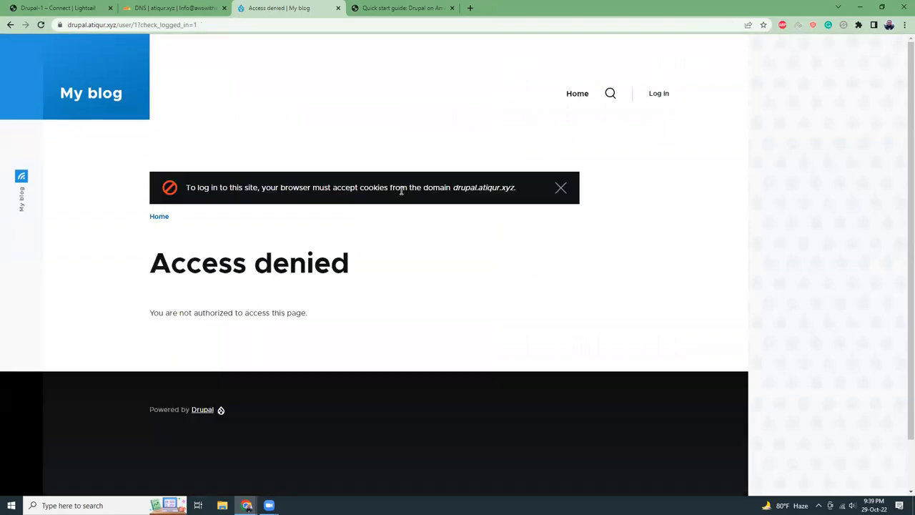
mouse_move(658, 93)
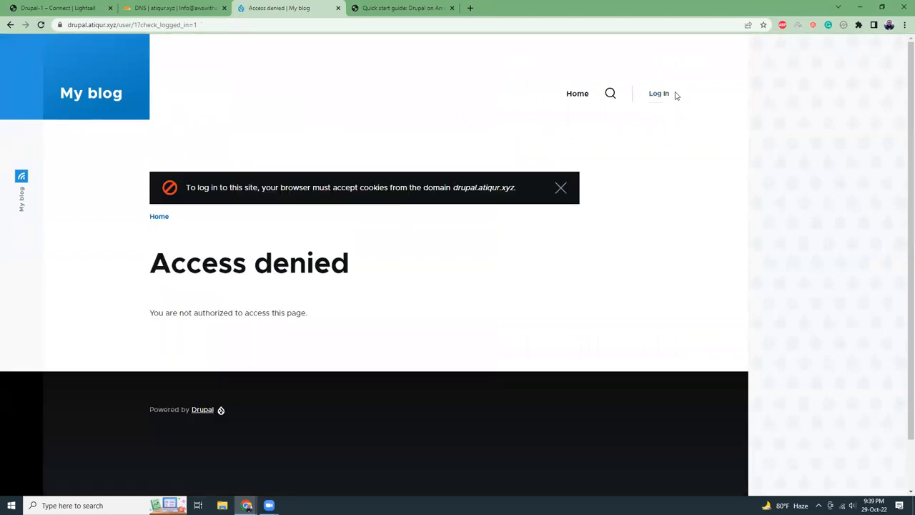
Step: Log in to drupal.atiqur.xyz as 'user' using the browser's saved credentials
click(658, 93)
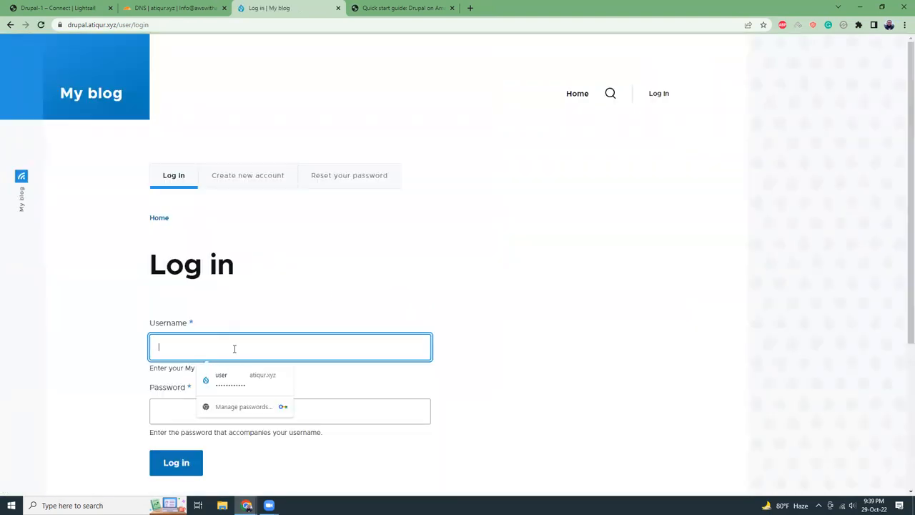
click(246, 379)
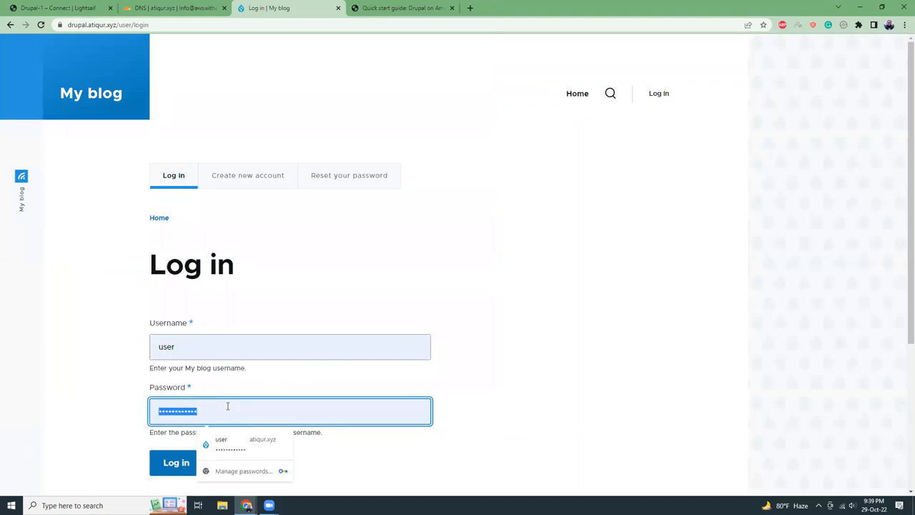
click(176, 463)
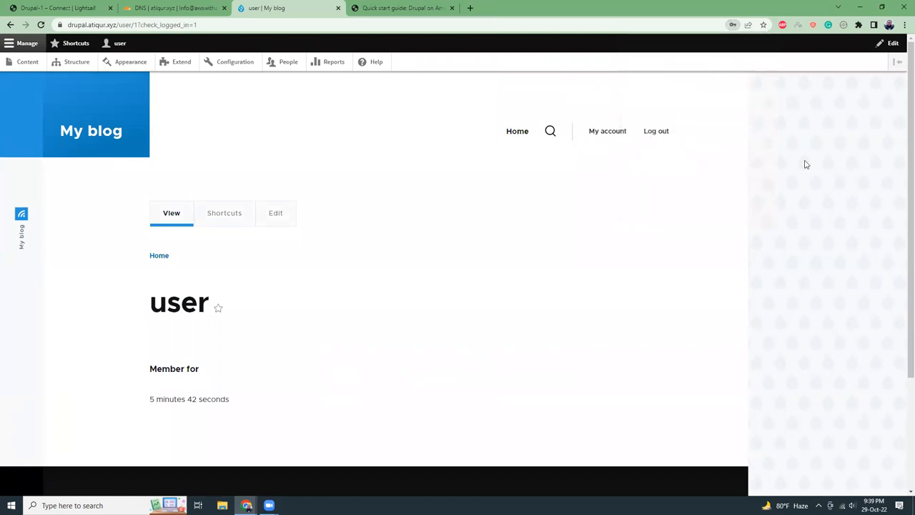
mouse_move(202, 137)
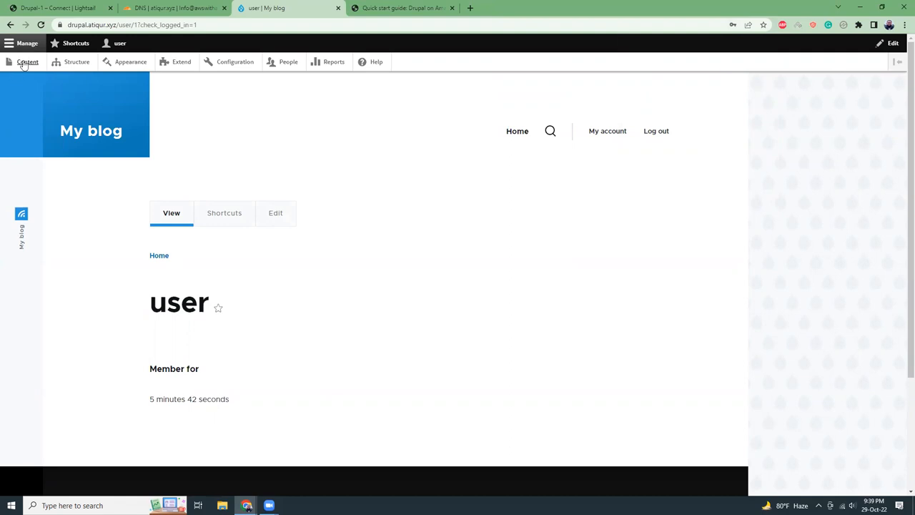
Step: Start a new Article from Content > Add content
click(27, 62)
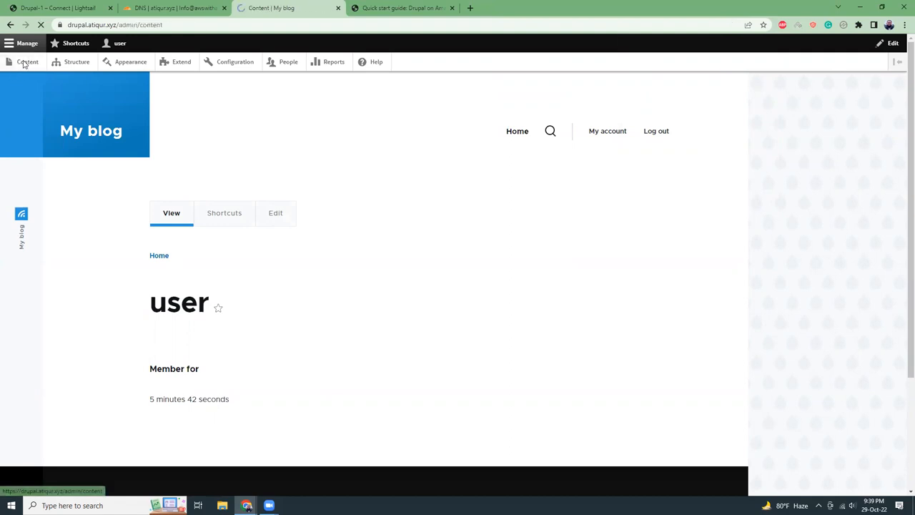
click(27, 62)
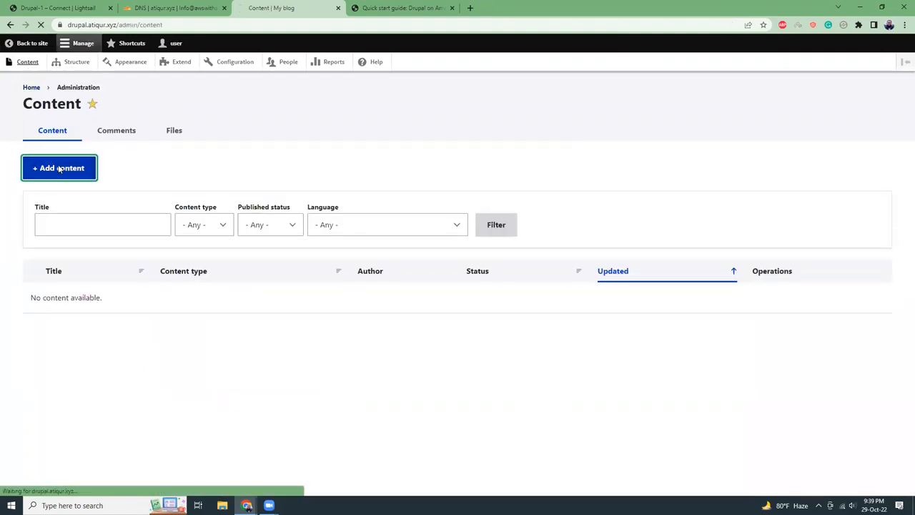
click(59, 168)
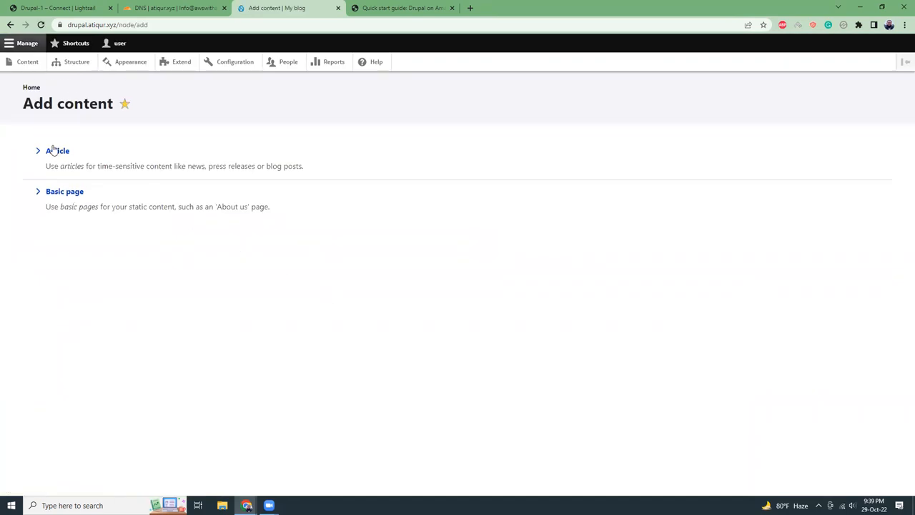
click(57, 151)
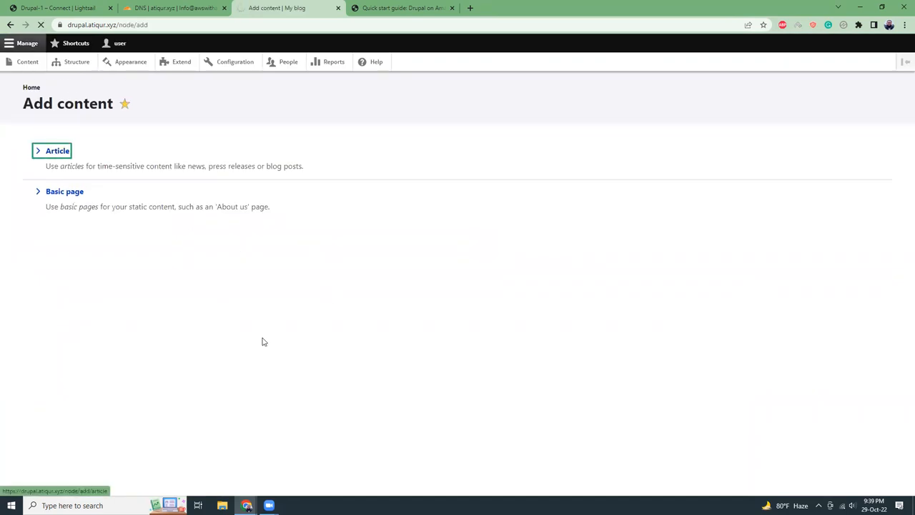
click(57, 151)
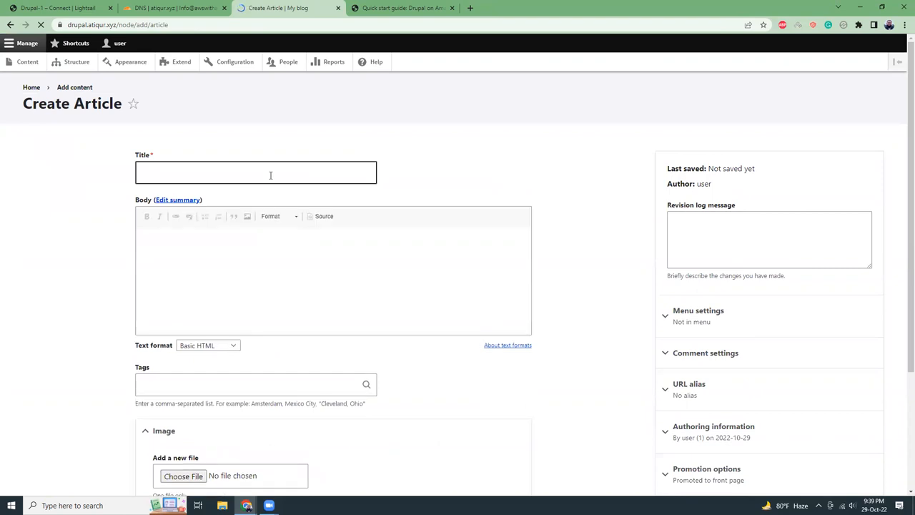
Step: Enter title 'Why I love AWS' and body 'AWS is the most popular cloud provider', then save
text(W)
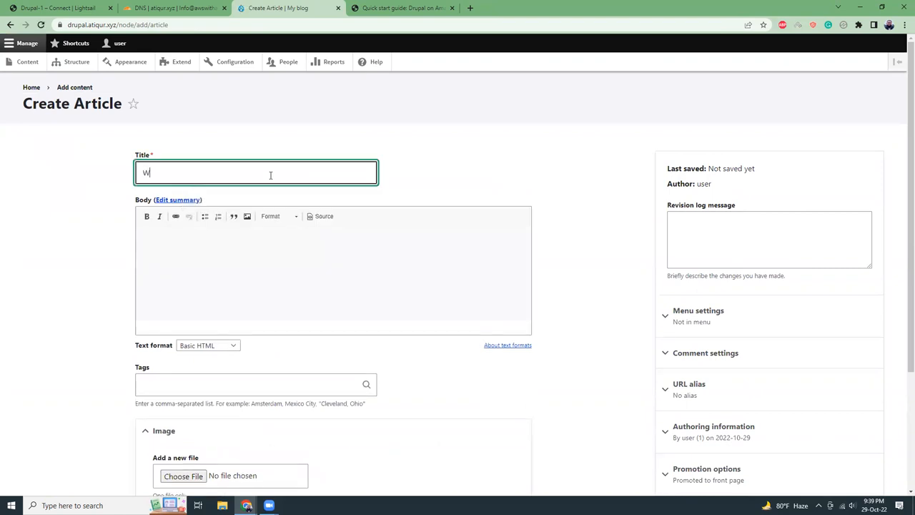
text(hy I lov)
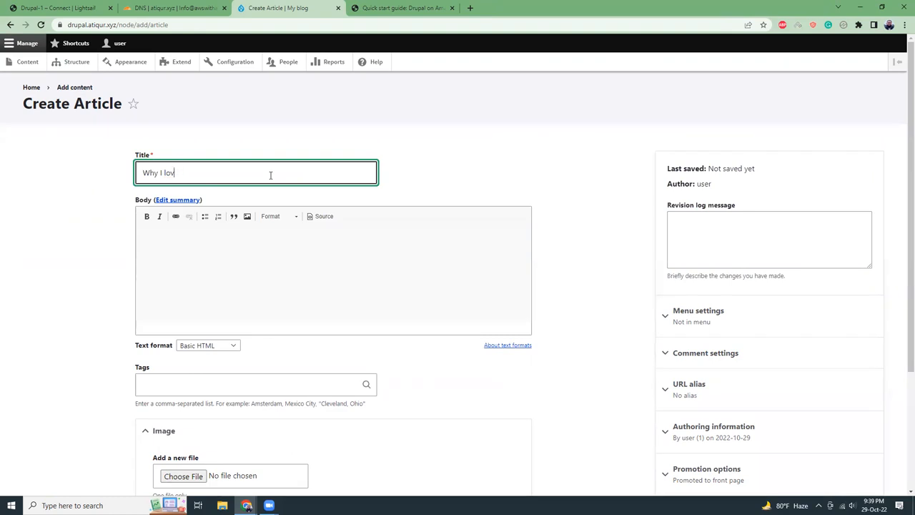
text(e AWSW)
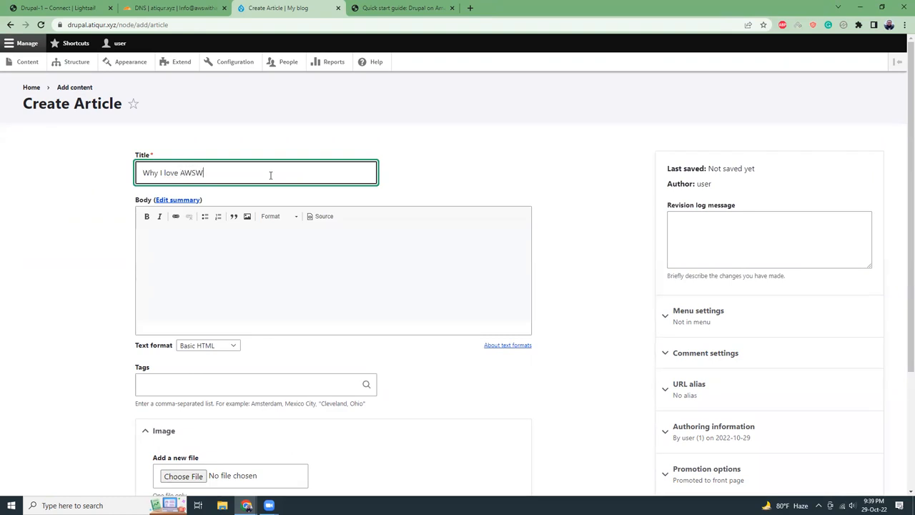
text(" ")
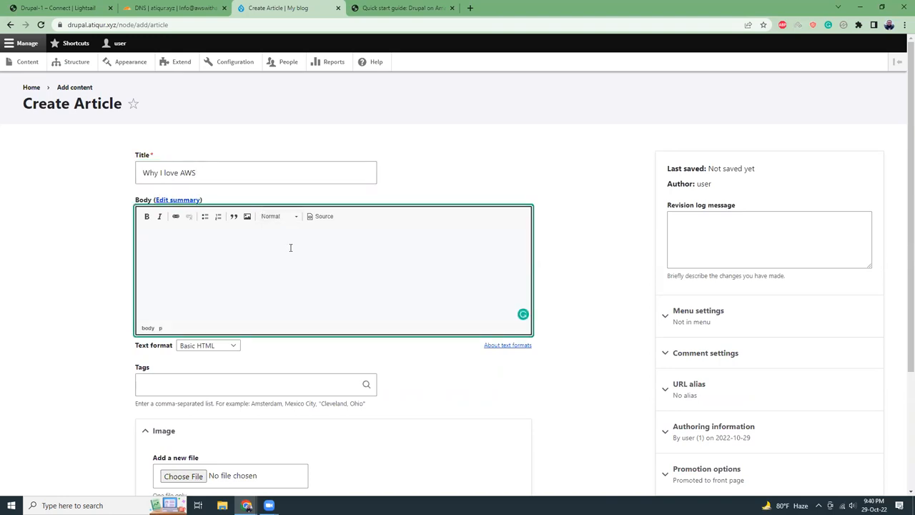
text(AWS is)
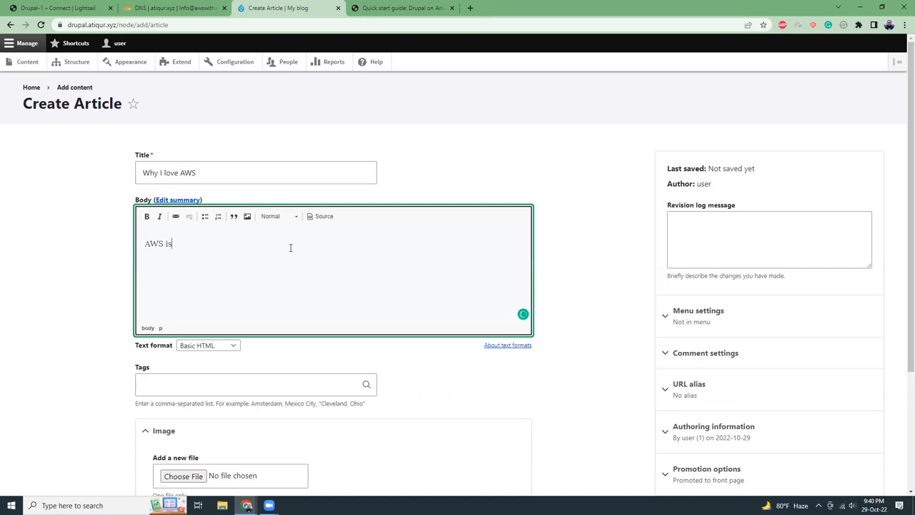
text(the most po)
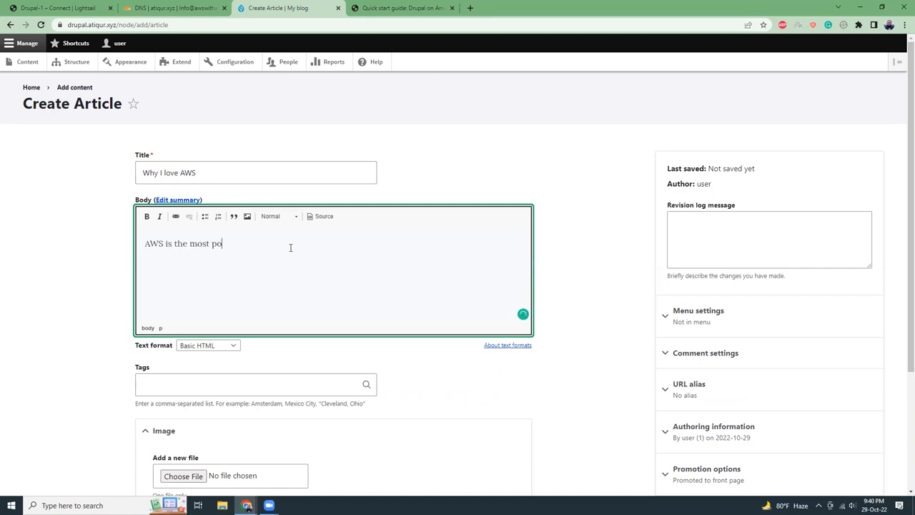
text(pular co)
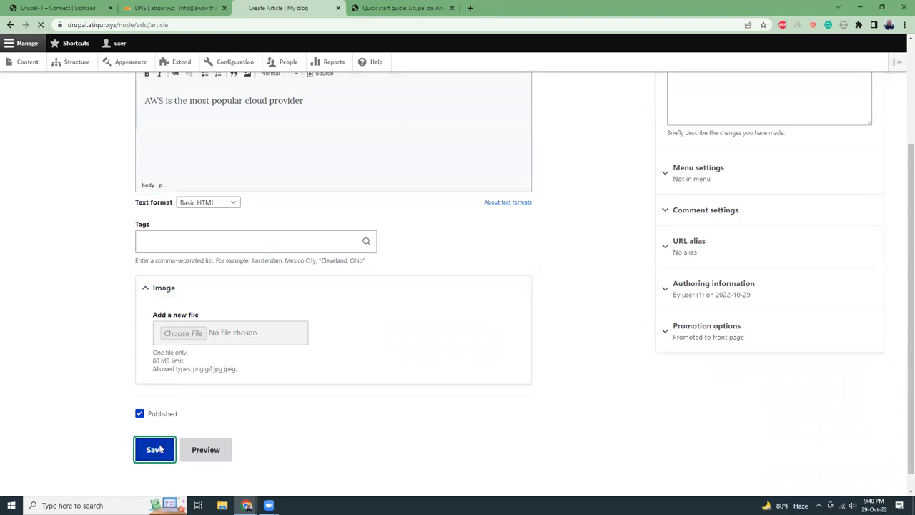
click(154, 448)
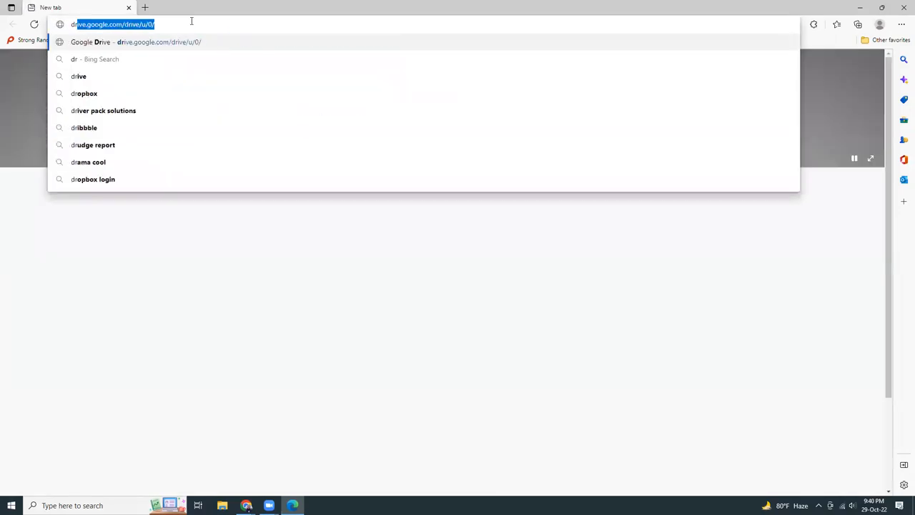
Step: Browse to drupal.atiqur.xyz in Edge and open the 'Why I love AWS' article from the home page
text(drupal.atiqur.xyz)
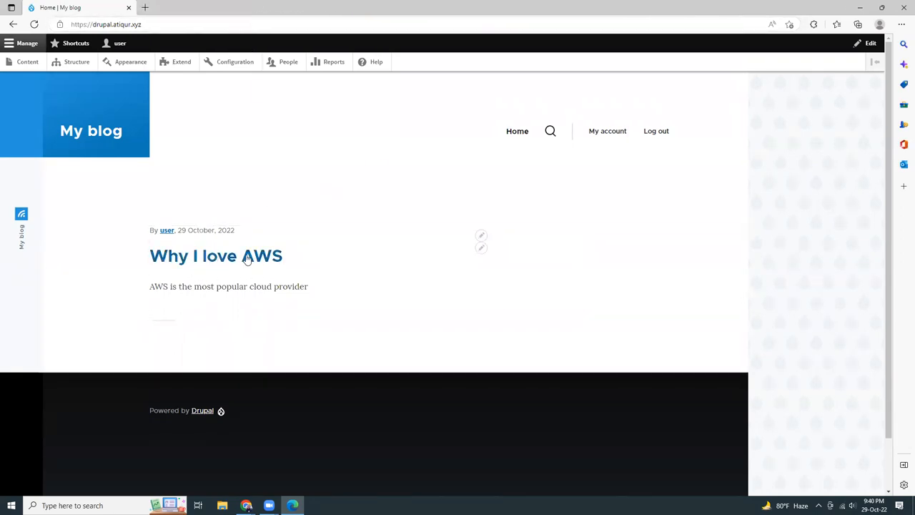
click(216, 255)
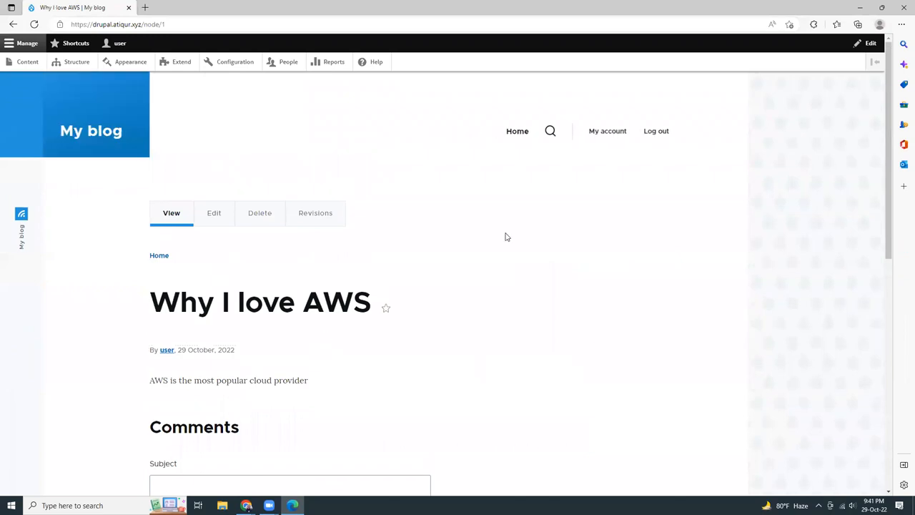
mouse_move(568, 158)
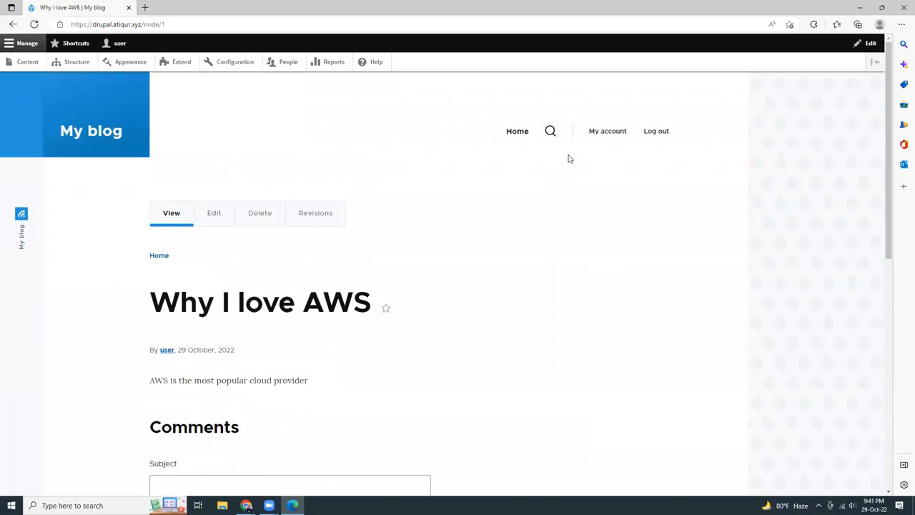
mouse_move(553, 165)
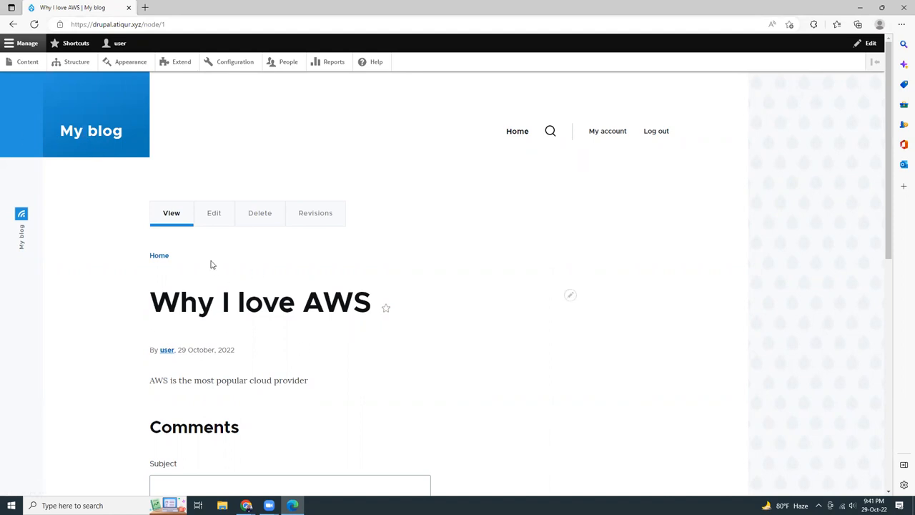
mouse_move(351, 411)
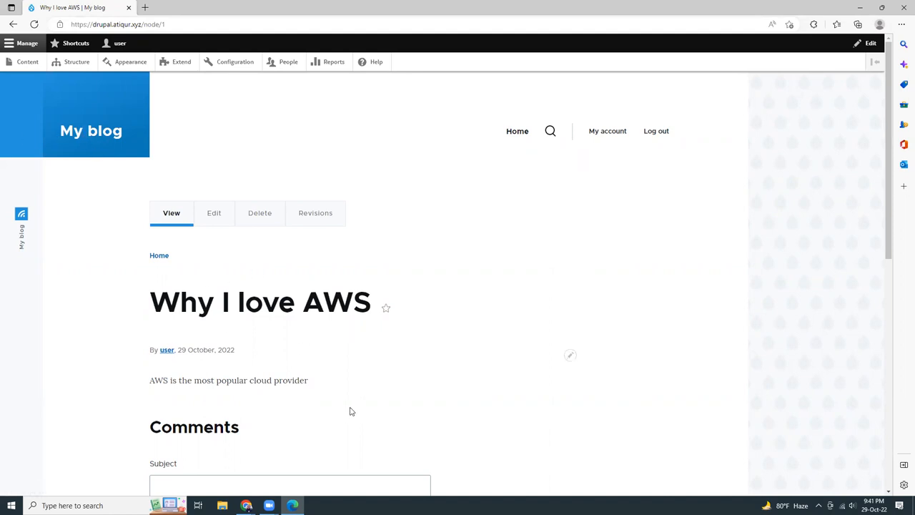